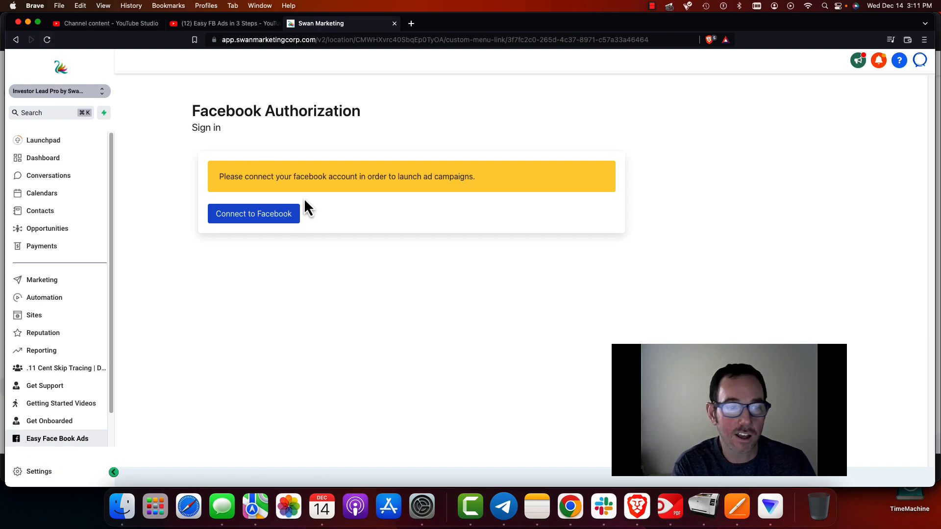
# - Try connecting to Facebook and dismiss the error 500 popup
pyautogui.click(253, 213)
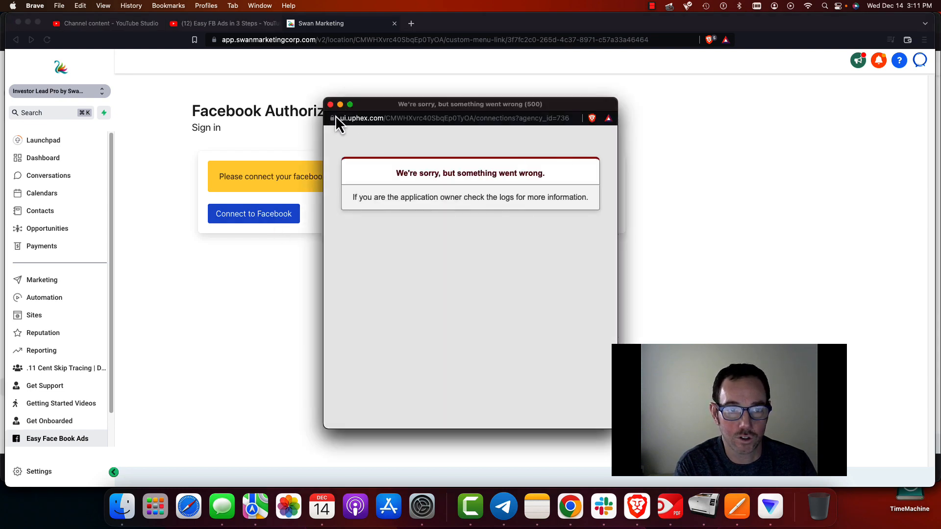
pyautogui.click(329, 104)
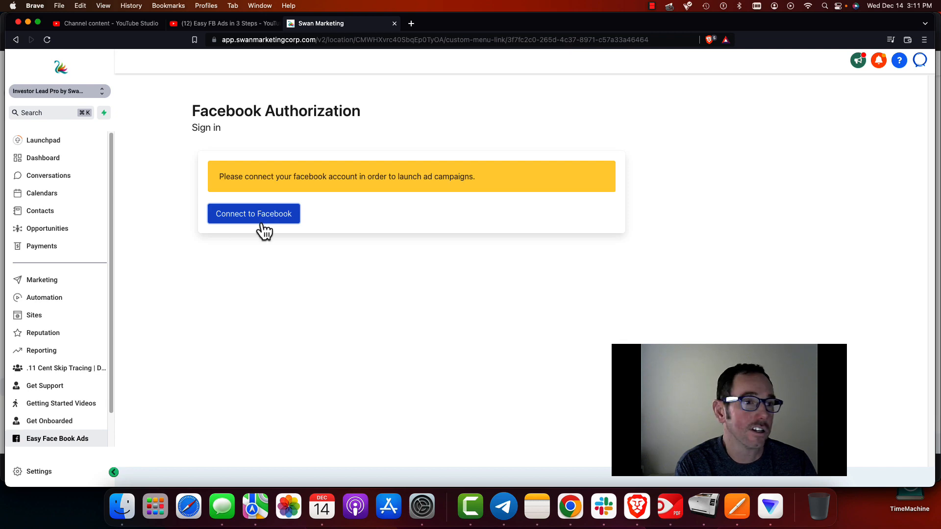
pyautogui.moveTo(658, 18)
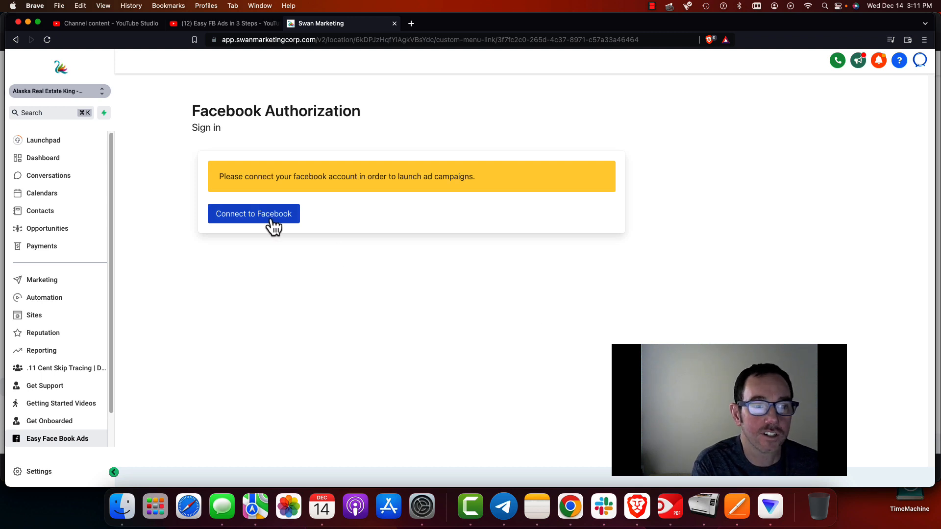
# - Retry the Facebook connection and submit the password to authorize it
pyautogui.click(253, 214)
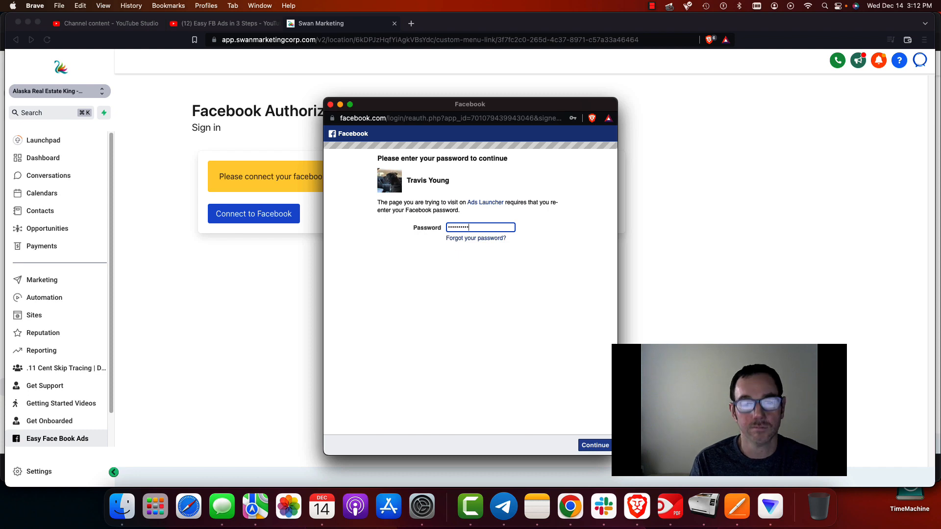
pyautogui.click(594, 446)
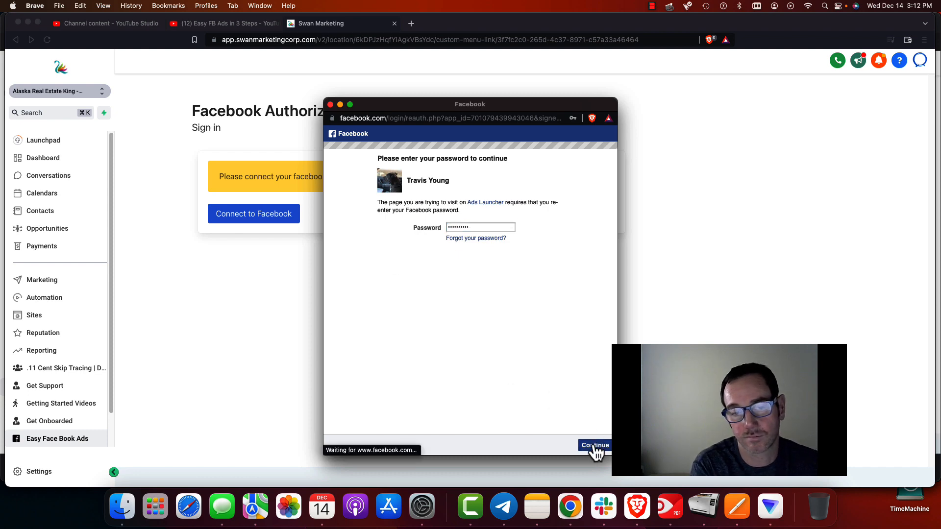
pyautogui.click(594, 445)
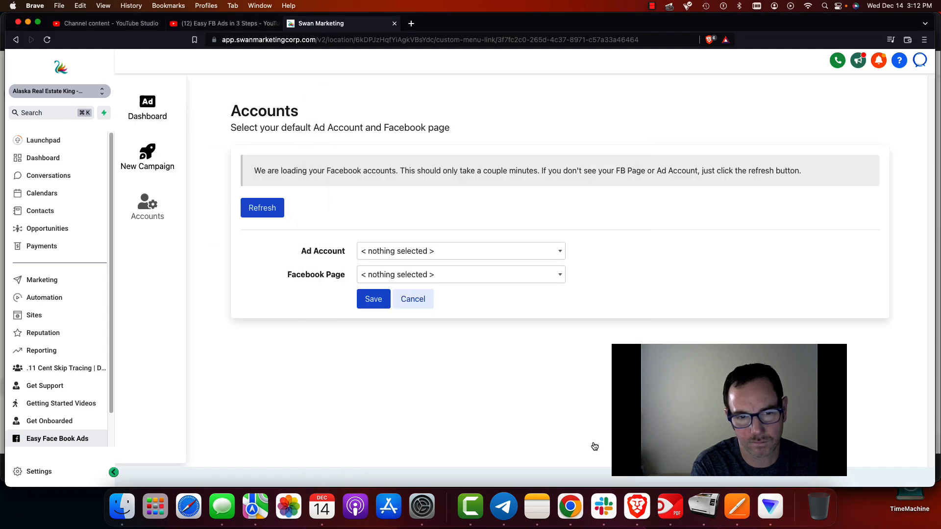
# - Refresh accounts, pick Broker Lead Pro and a Facebook page, and save them
pyautogui.click(460, 250)
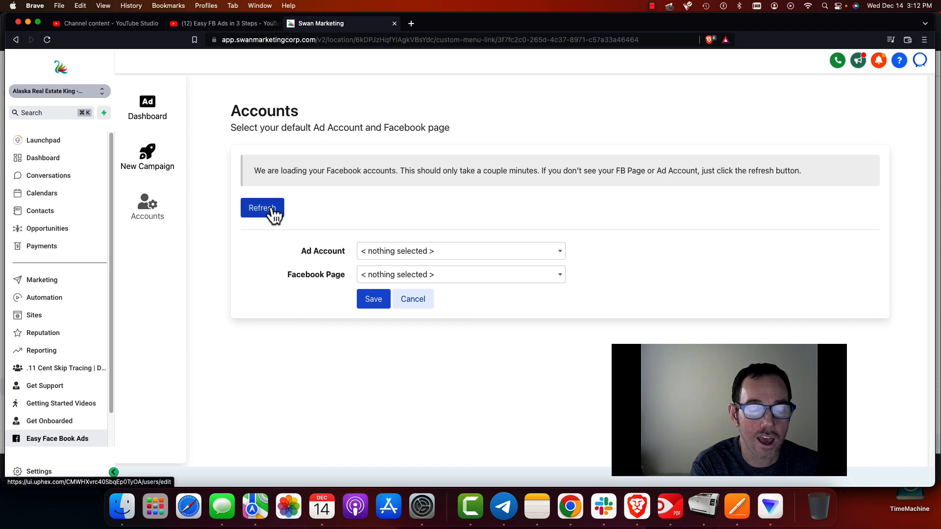
pyautogui.click(459, 251)
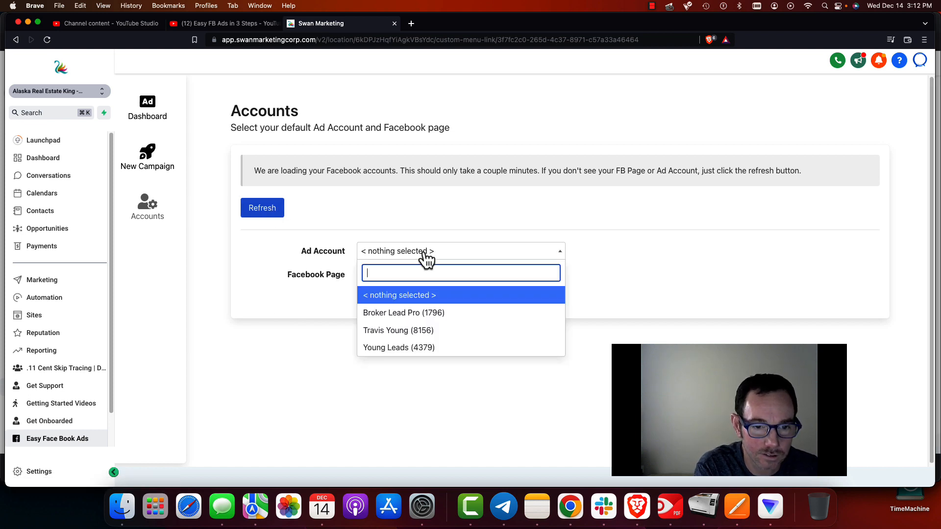
pyautogui.click(403, 313)
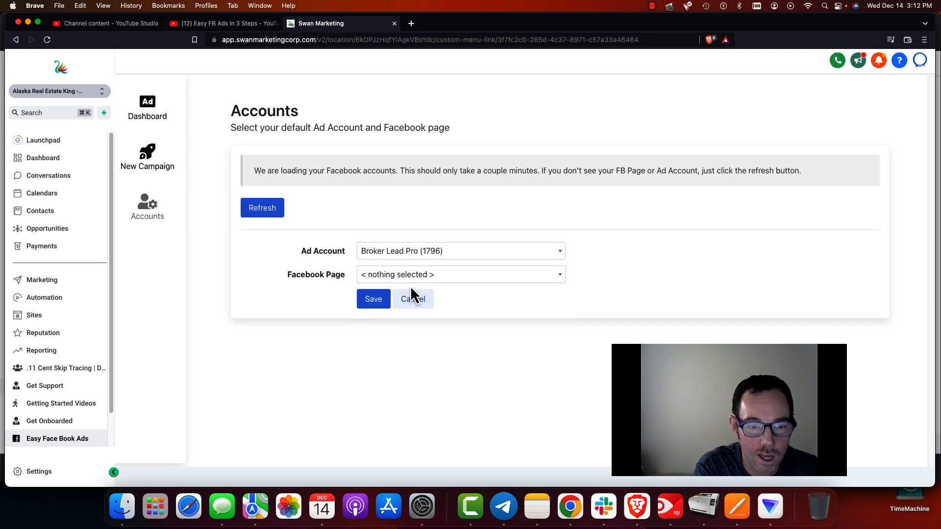
pyautogui.click(460, 274)
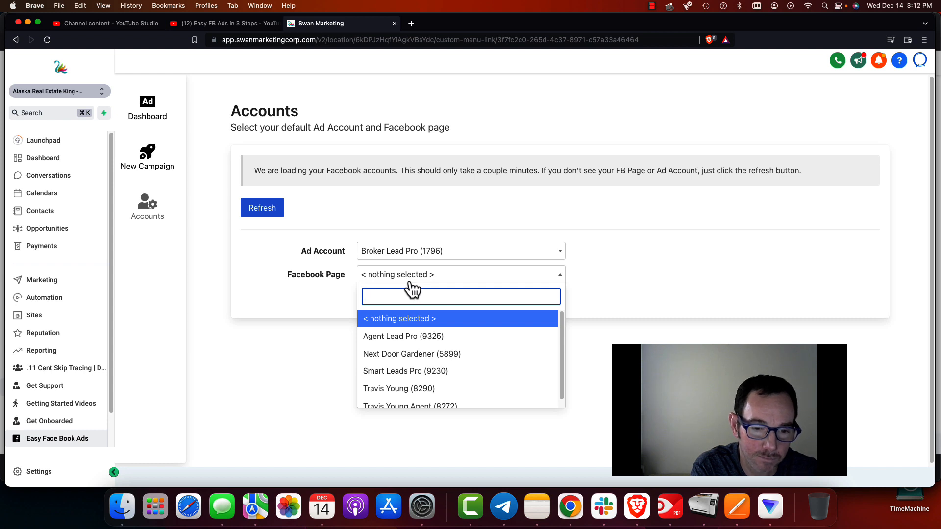
pyautogui.moveTo(457, 371)
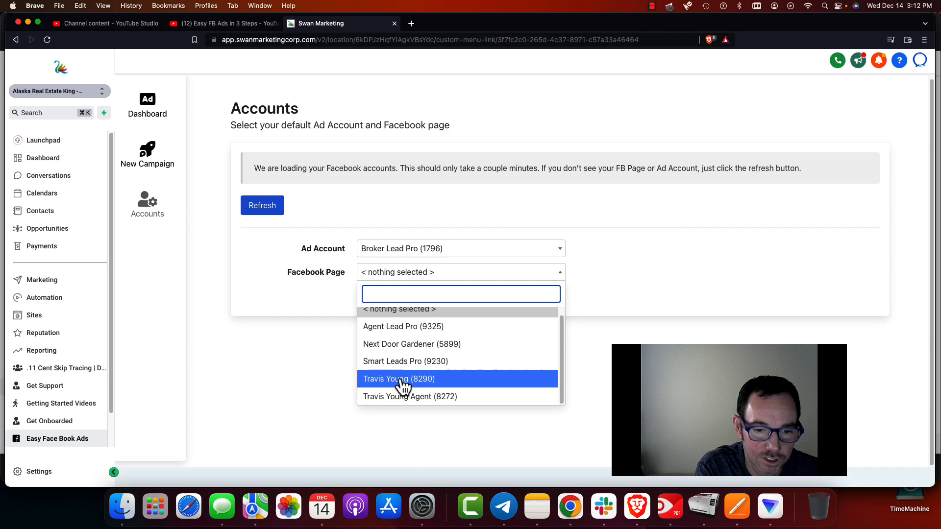
pyautogui.click(399, 379)
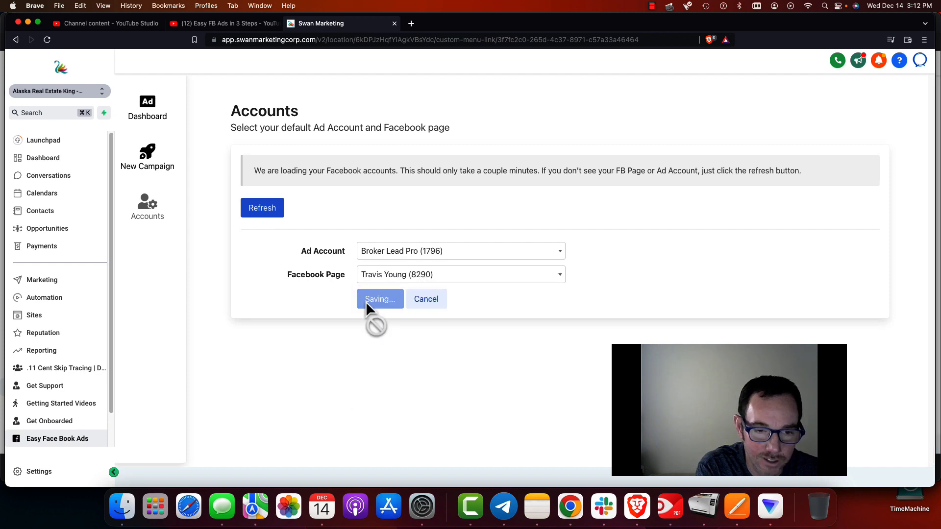
pyautogui.click(379, 299)
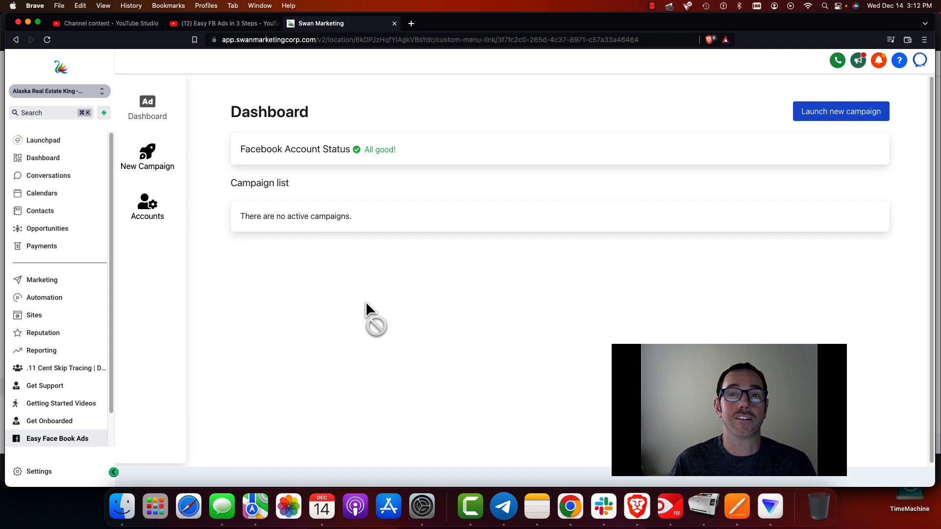
pyautogui.moveTo(147, 167)
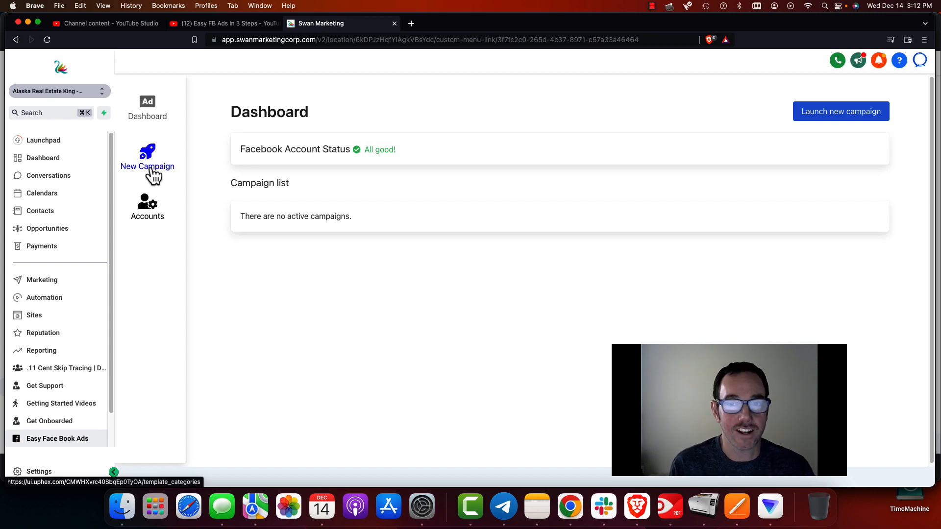
# - Start a new campaign from the Easy Face Book Ads side menu
pyautogui.click(147, 159)
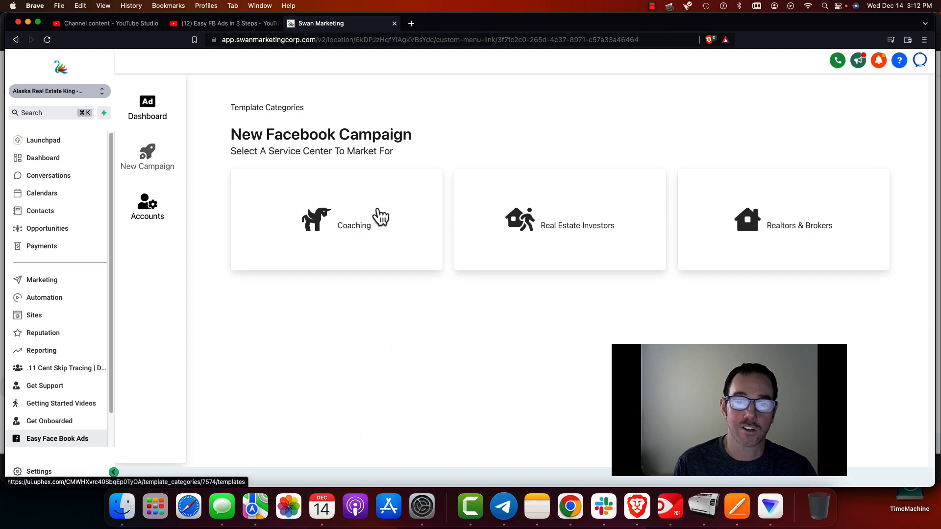
pyautogui.moveTo(816, 234)
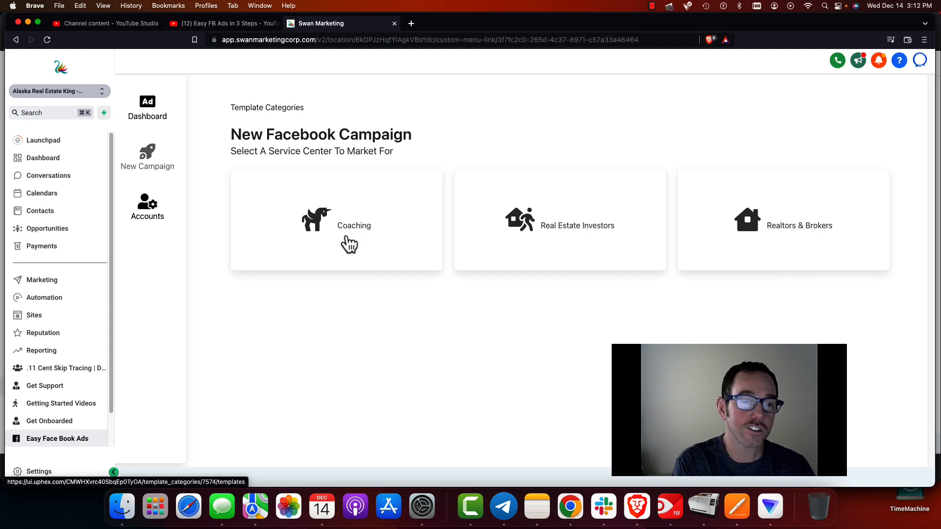
# - In Coaching, choose the Two Week Yoga Class Pack - $36 Copy template
pyautogui.click(336, 219)
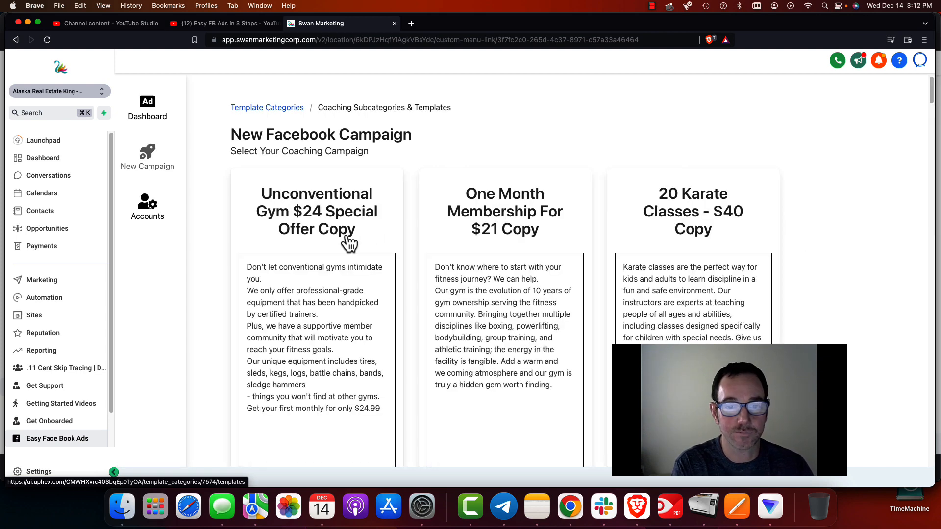
pyautogui.scroll(-3)
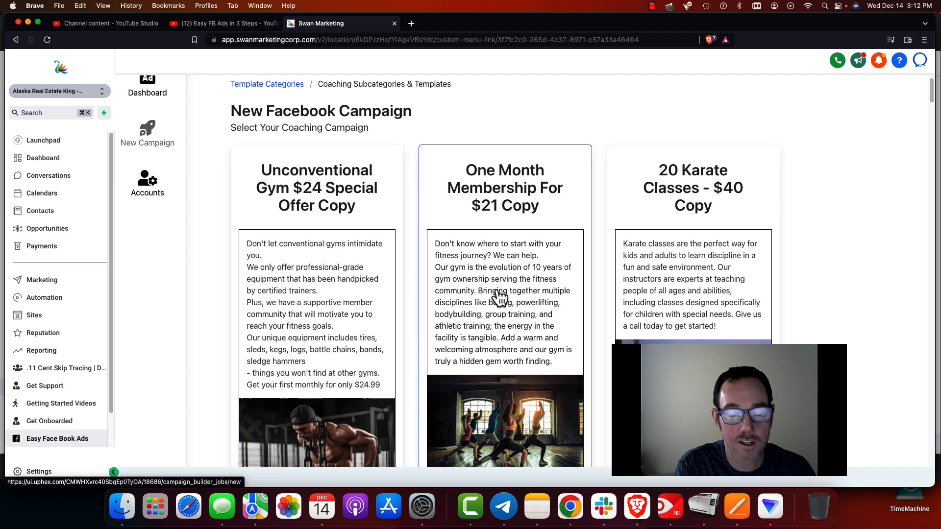
pyautogui.scroll(-3)
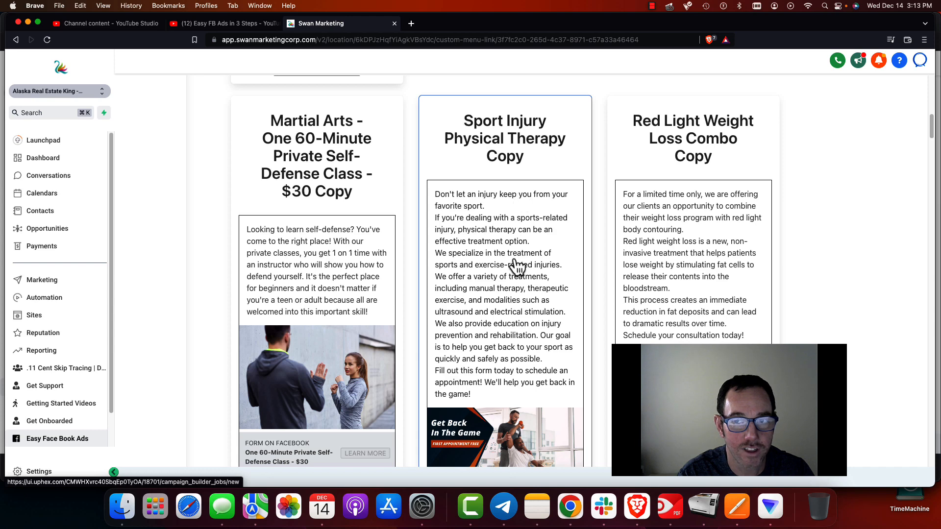
pyautogui.scroll(-3)
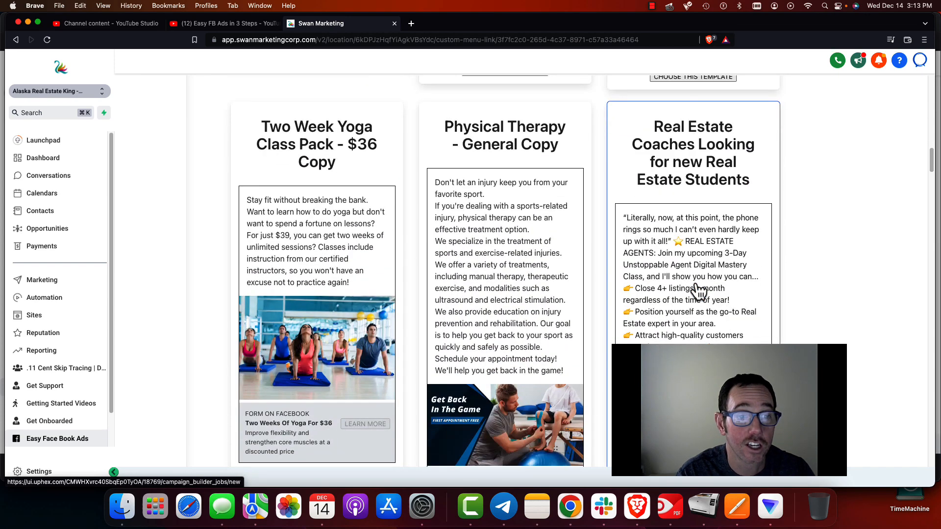
pyautogui.click(316, 144)
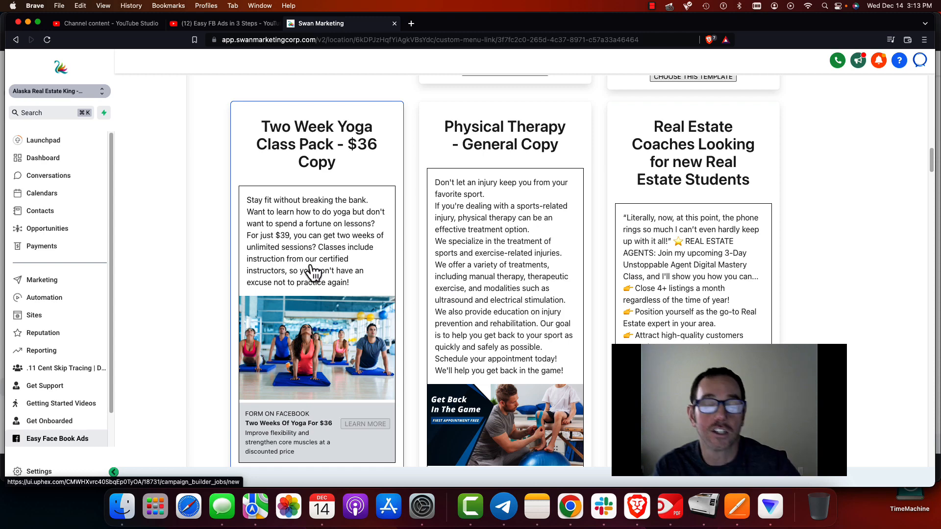
pyautogui.scroll(-3)
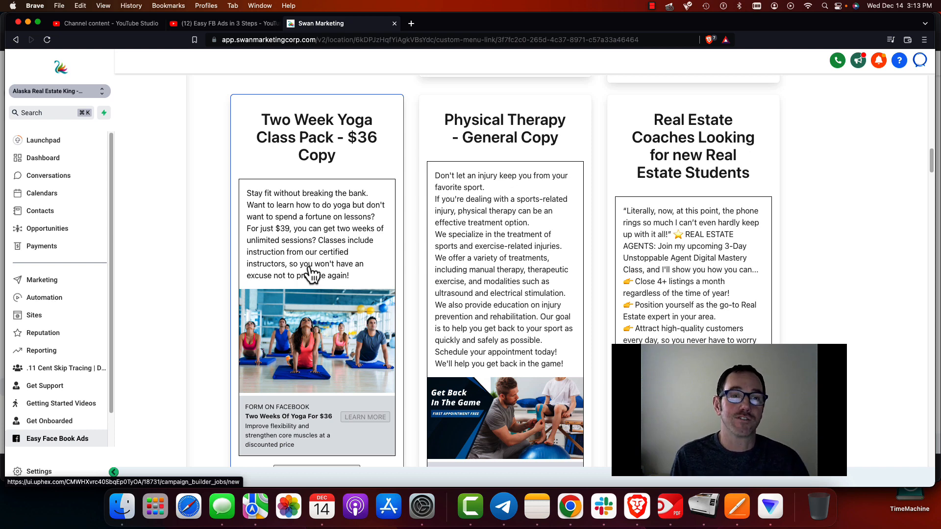
pyautogui.moveTo(324, 159)
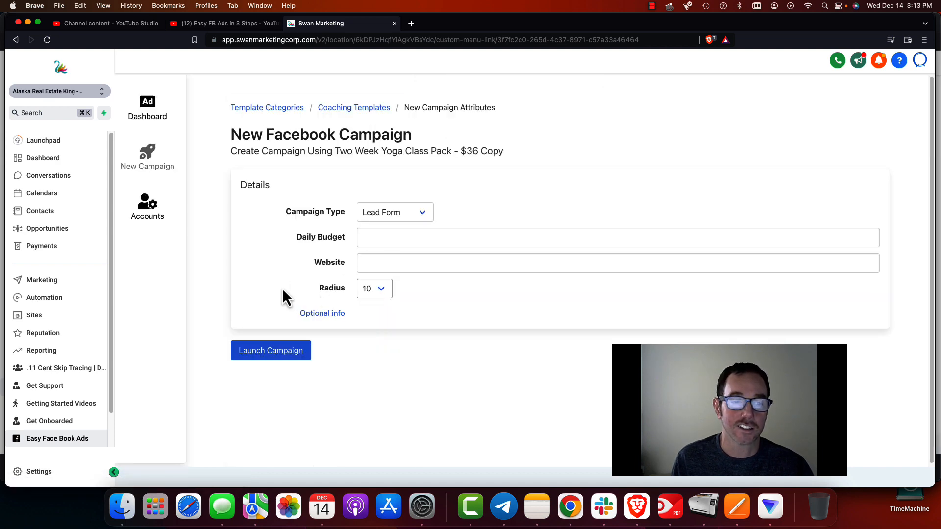
# - Enter daily budget 50, website swanmarketingcorp.com and radius 10
pyautogui.click(617, 237)
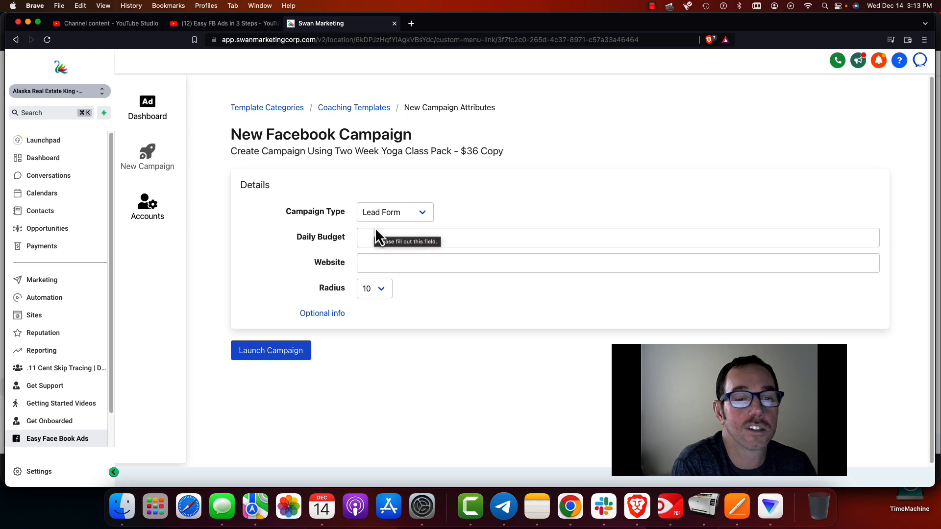
pyautogui.click(394, 212)
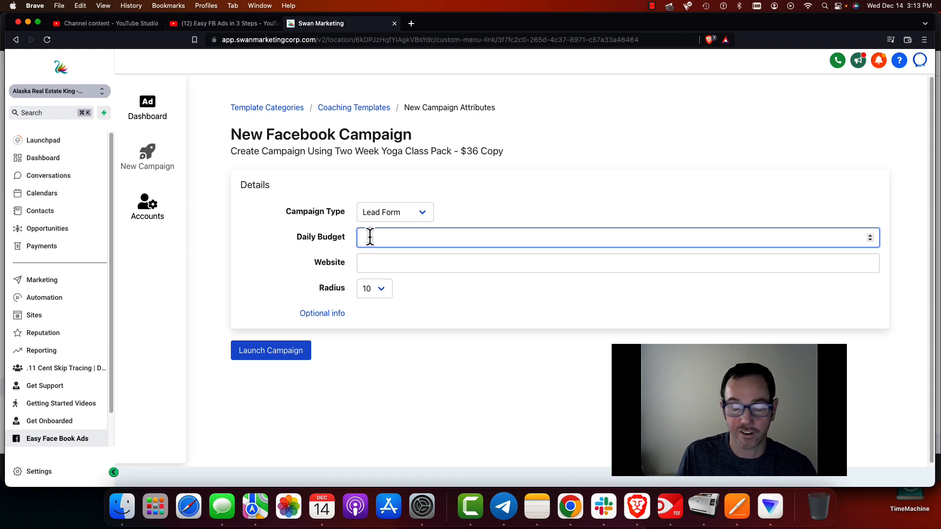
pyautogui.click(617, 263)
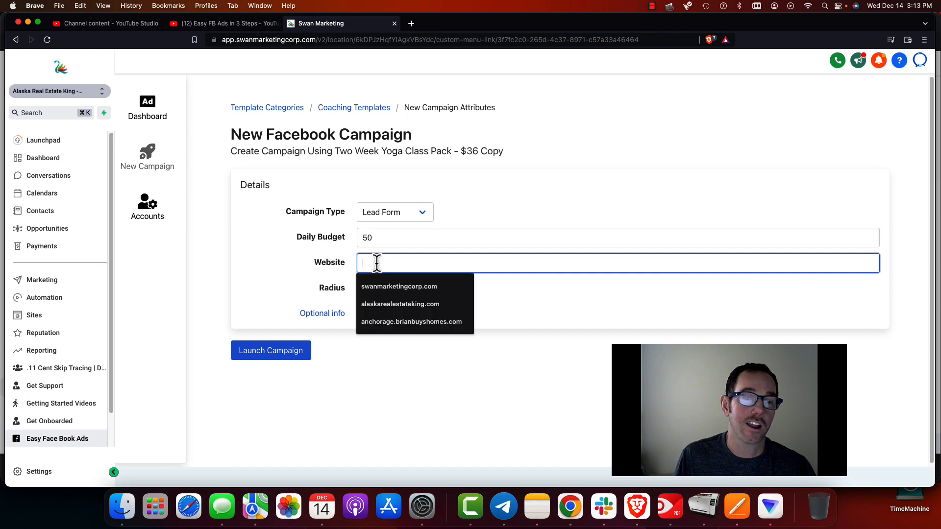
pyautogui.click(398, 286)
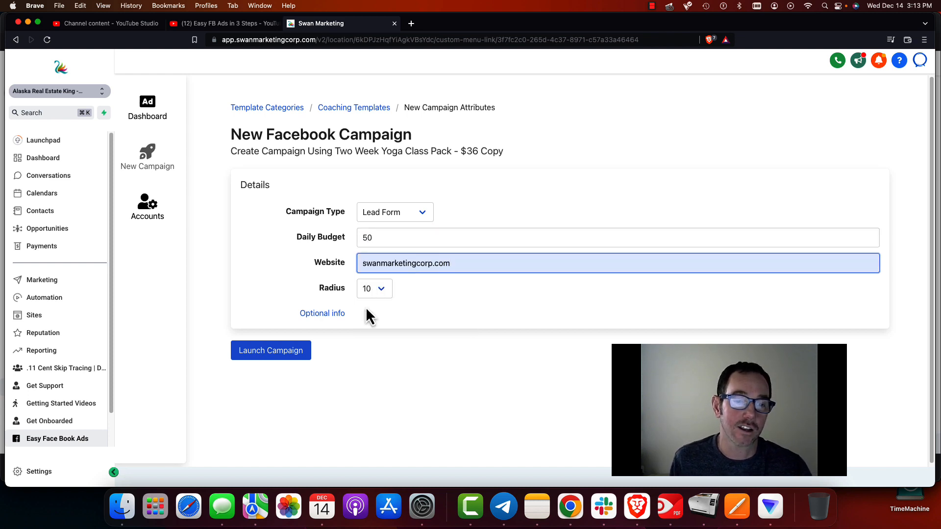
pyautogui.click(322, 313)
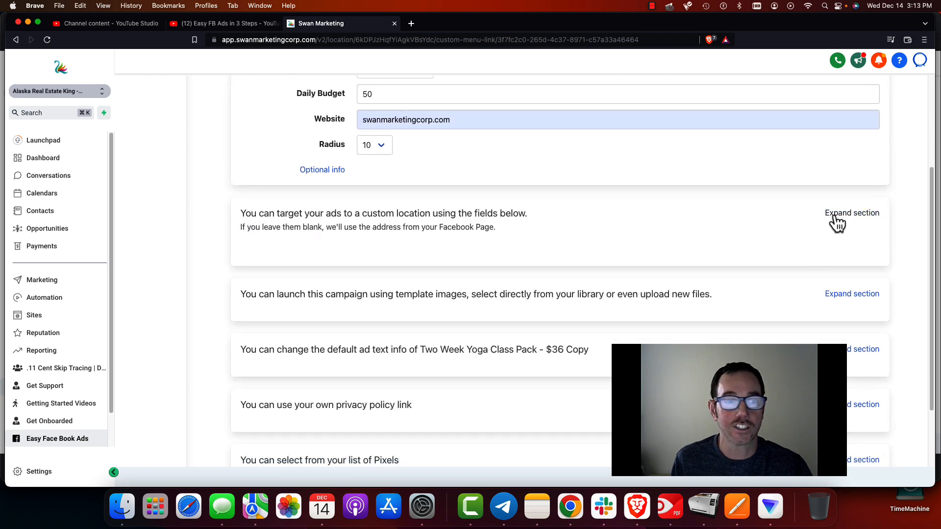
pyautogui.click(852, 212)
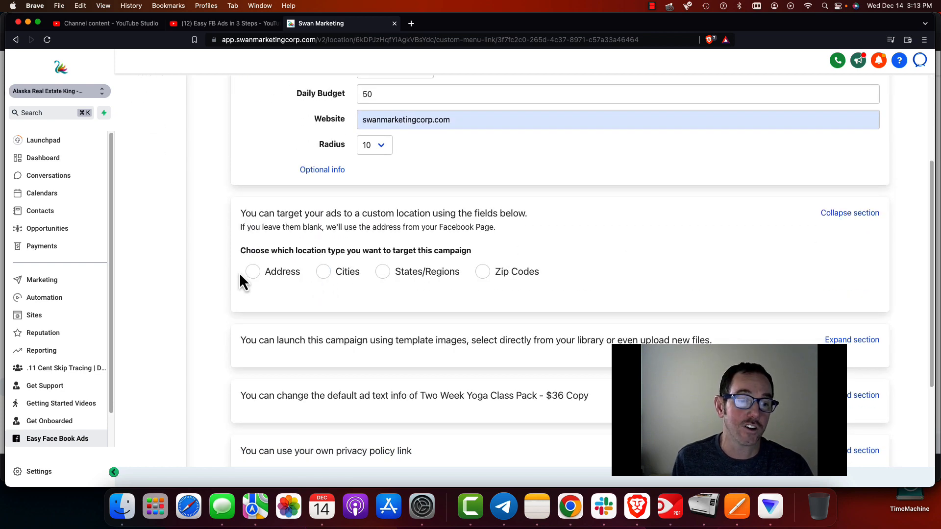
pyautogui.click(252, 271)
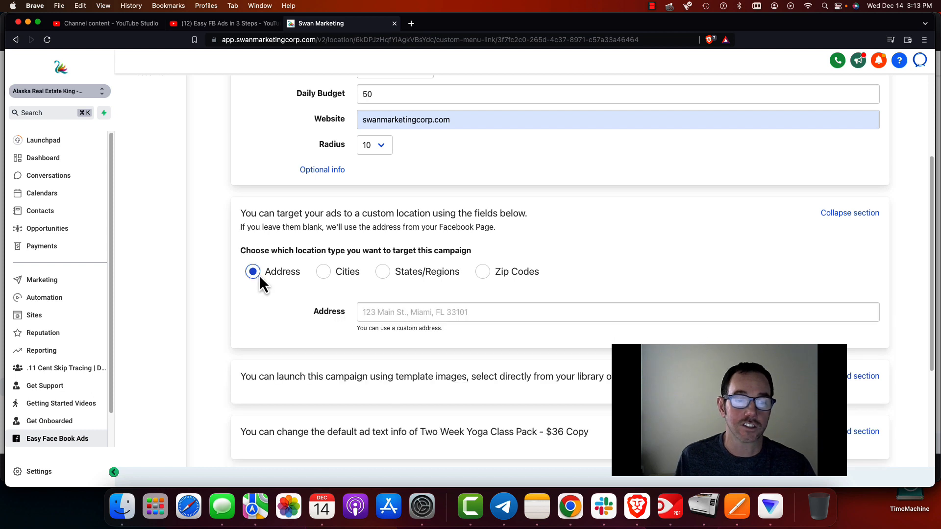
pyautogui.write('1930')
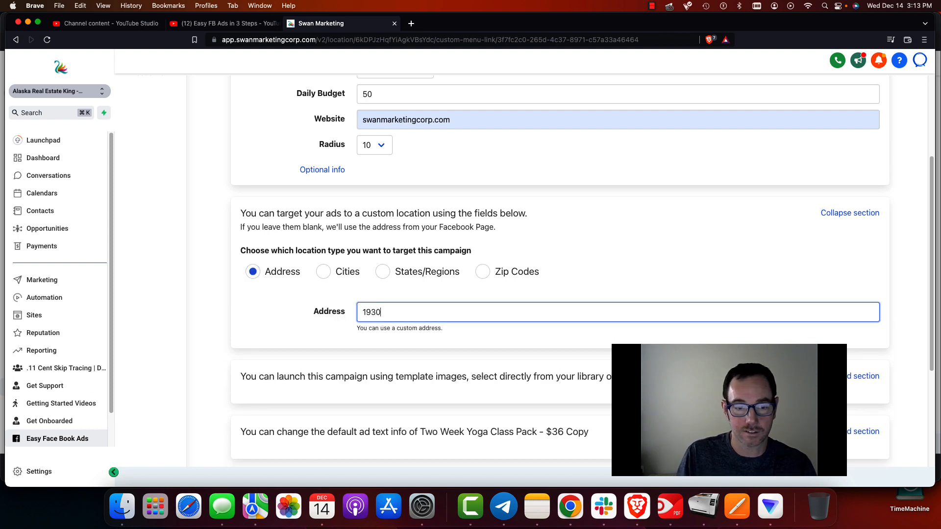
pyautogui.write('Village')
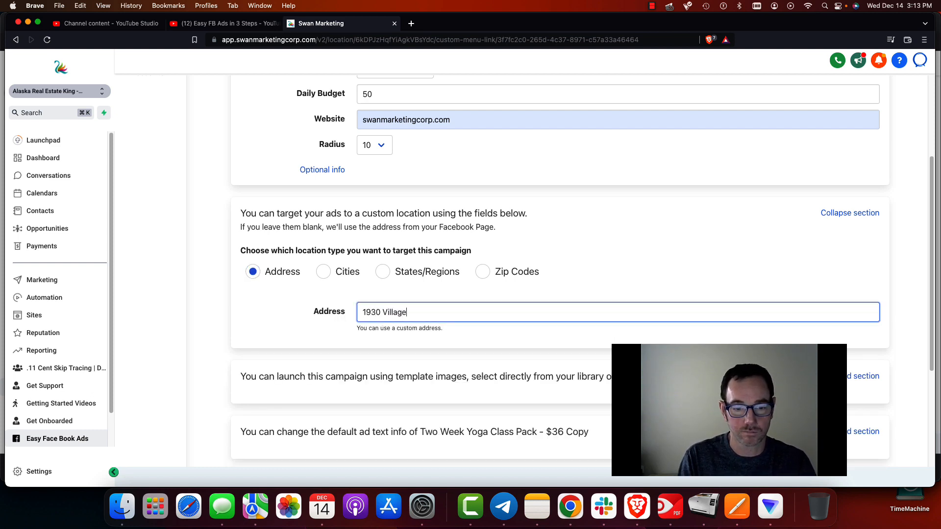
pyautogui.write('Center Circle, Las')
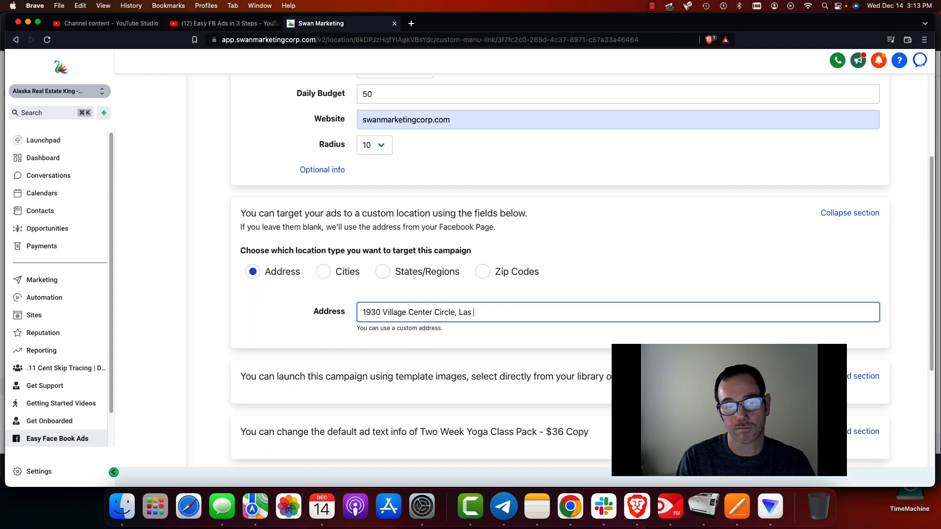
pyautogui.write('Vegas, NV')
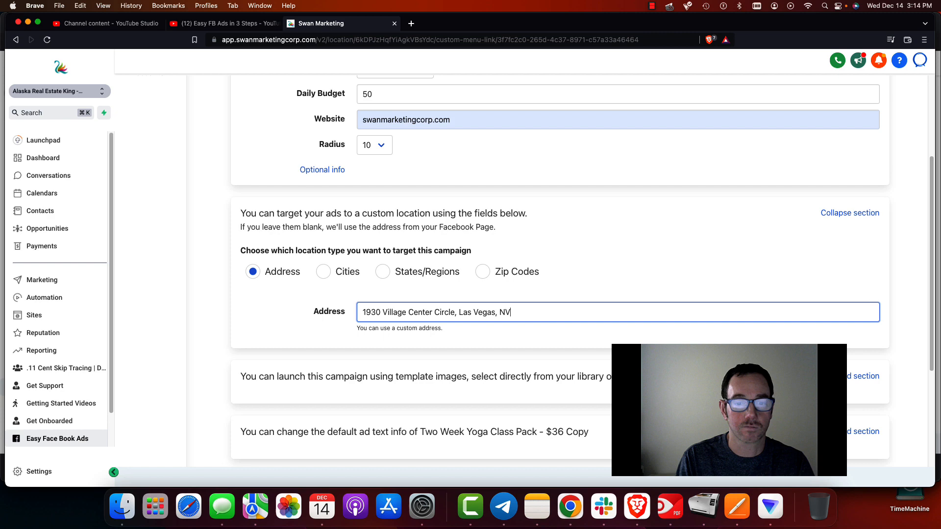
pyautogui.scroll(-3)
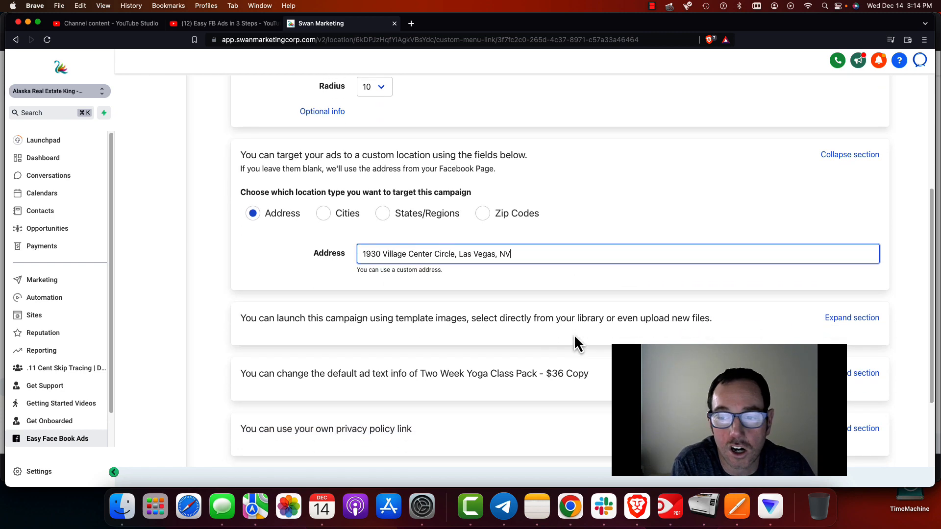
# - Expand the media section and select Template Media for the ad images
pyautogui.click(852, 318)
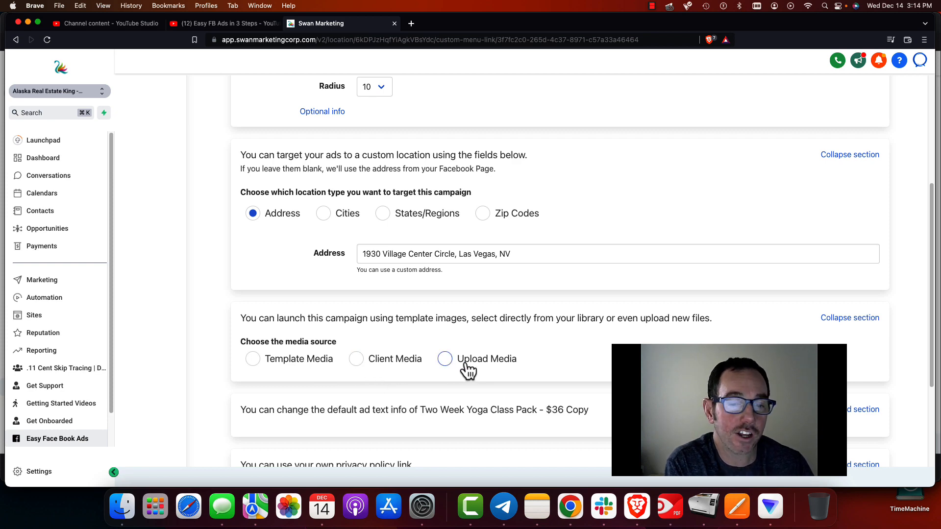
pyautogui.click(253, 358)
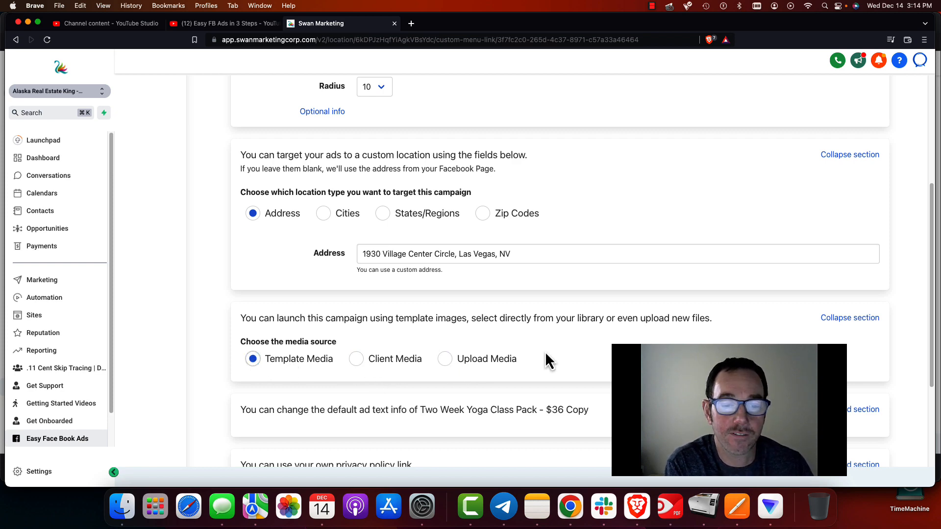
pyautogui.scroll(-3)
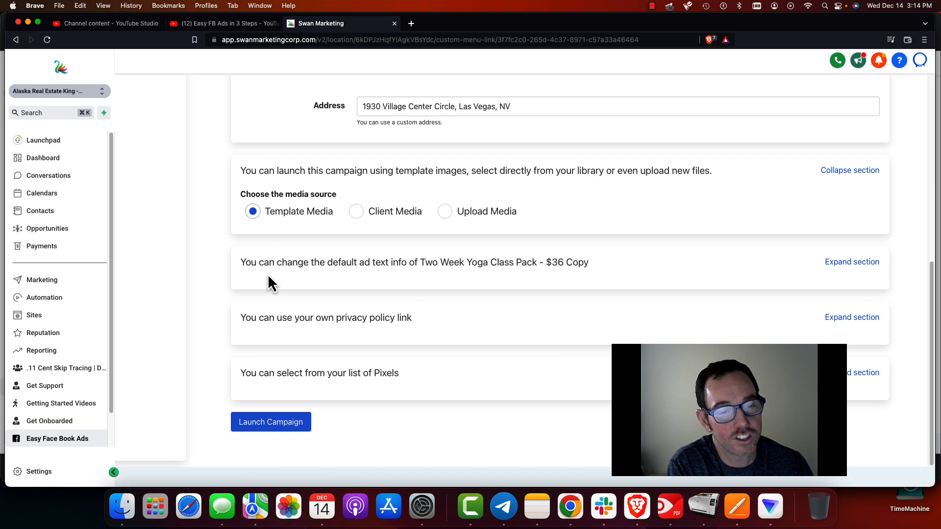
pyautogui.moveTo(409, 270)
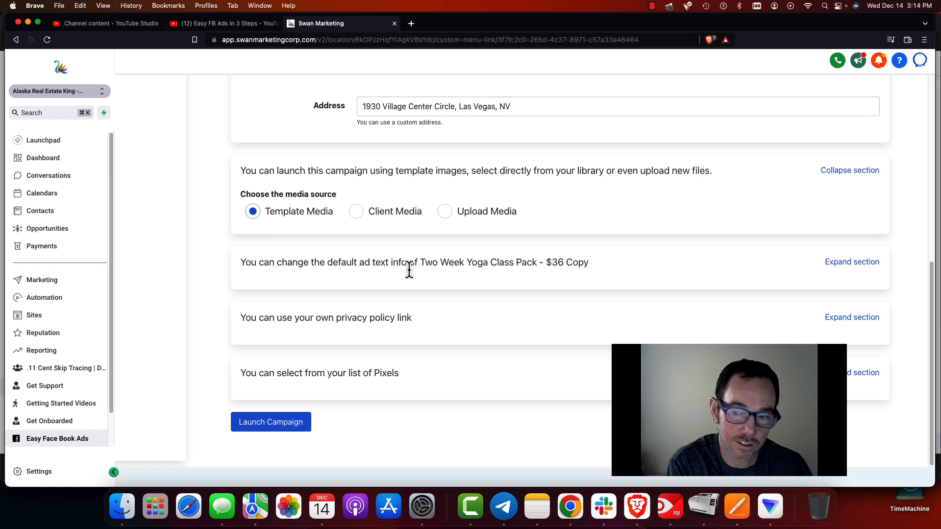
# - Change the headline to 'Try us out for 1 Month for $59' and select the primary text paragraph
pyautogui.click(851, 262)
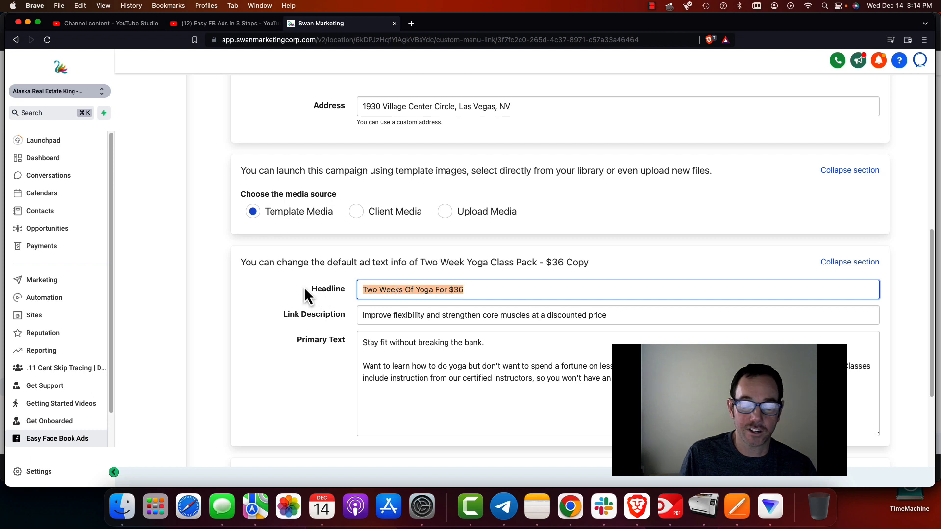
pyautogui.write('Try')
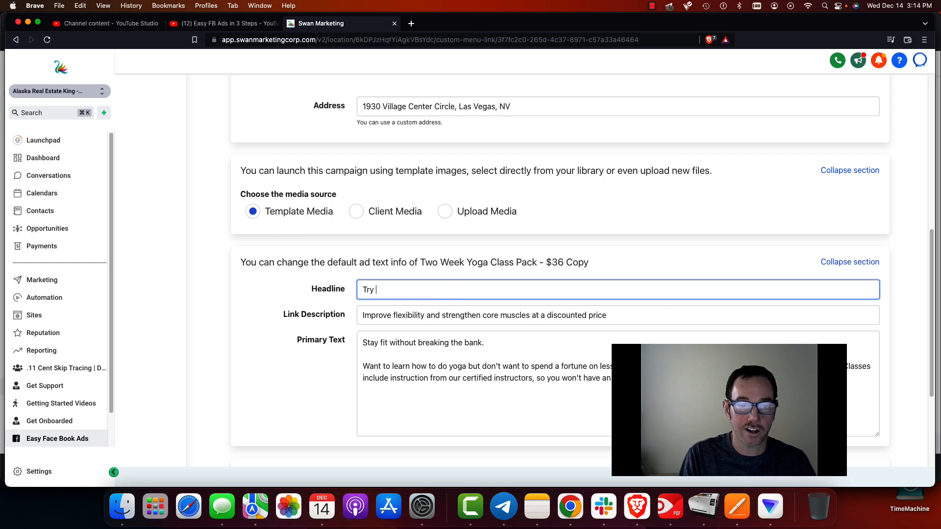
pyautogui.write('us out for 1')
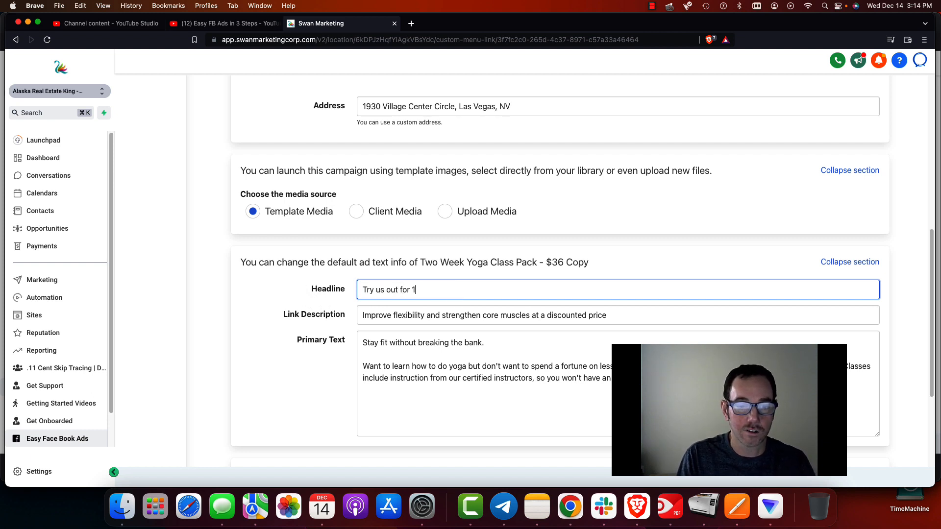
pyautogui.write('Month for')
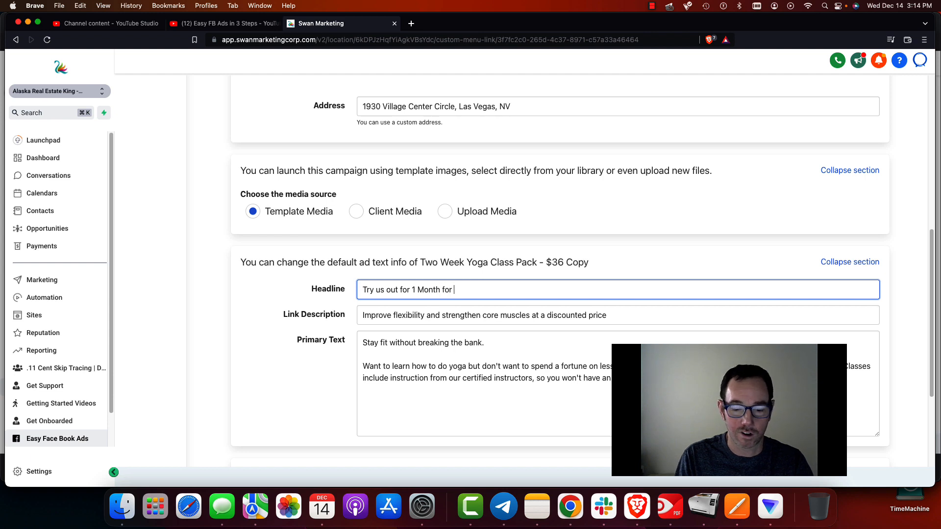
pyautogui.write('%')
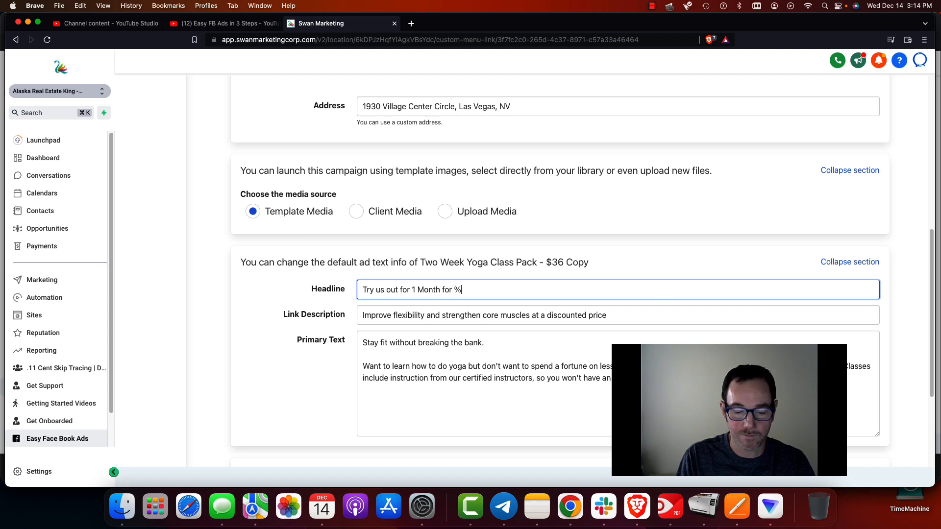
pyautogui.write('59')
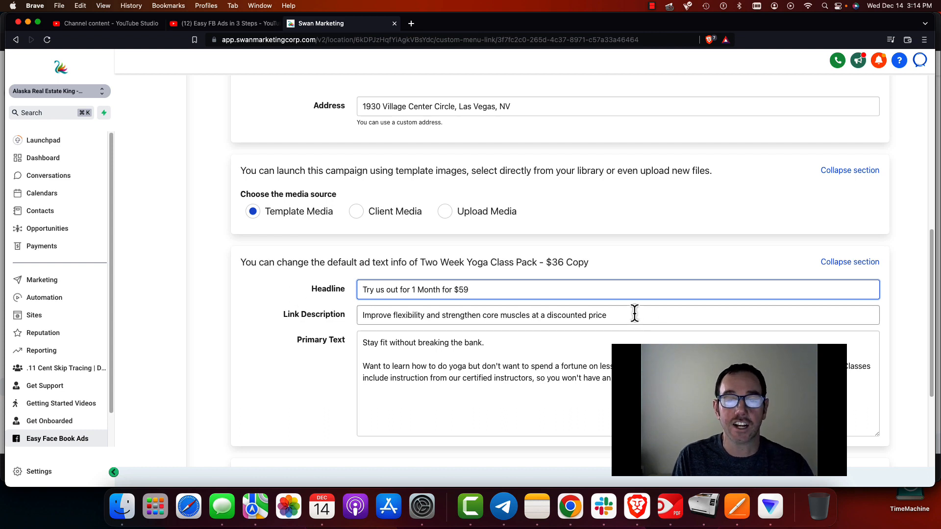
pyautogui.tripleClick(483, 316)
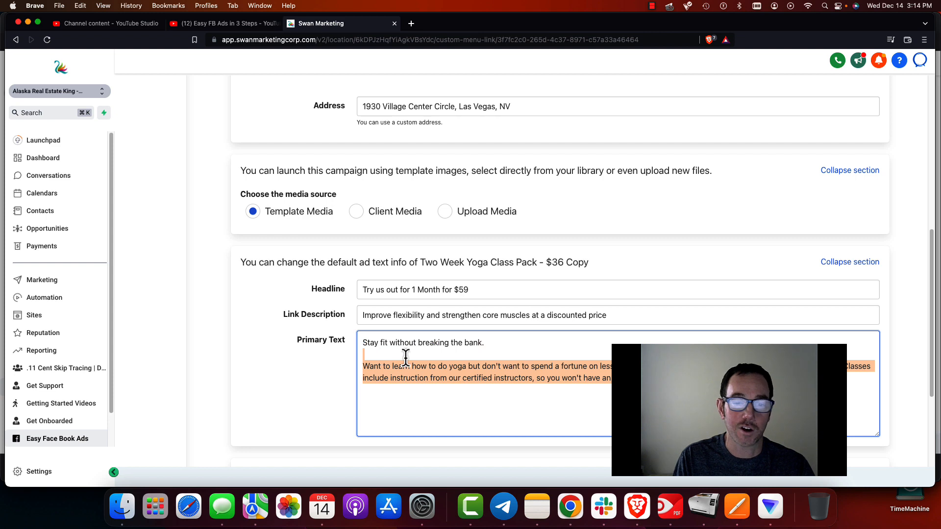
pyautogui.scroll(-3)
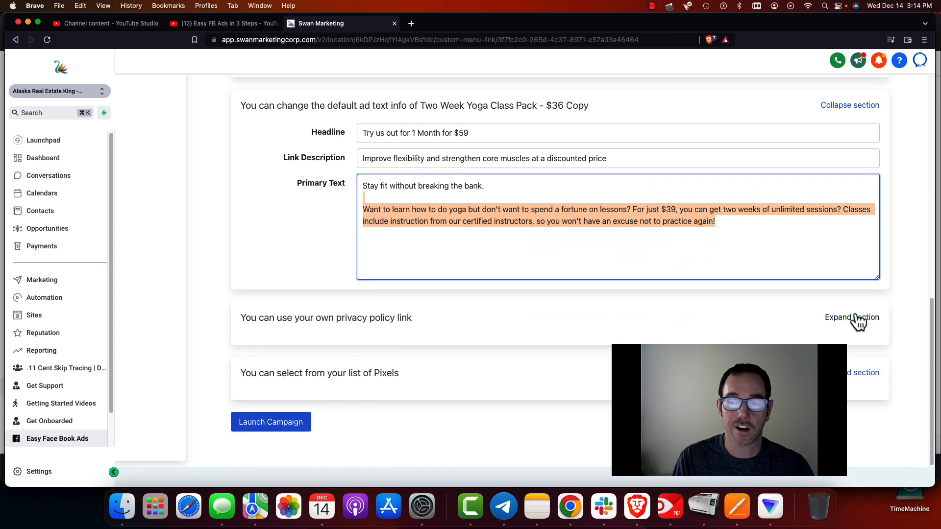
# - Expand the privacy policy section and attach GHL Pixel as the Meta pixel
pyautogui.click(852, 318)
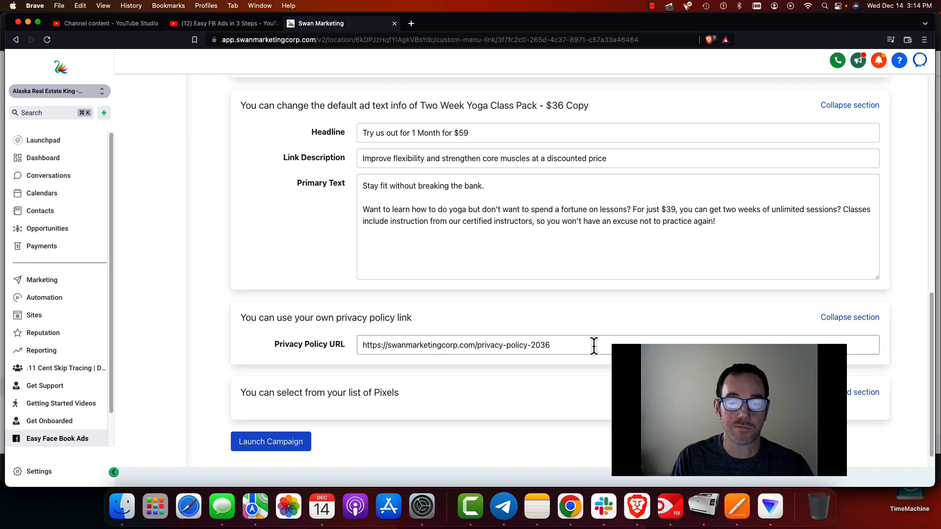
pyautogui.scroll(-3)
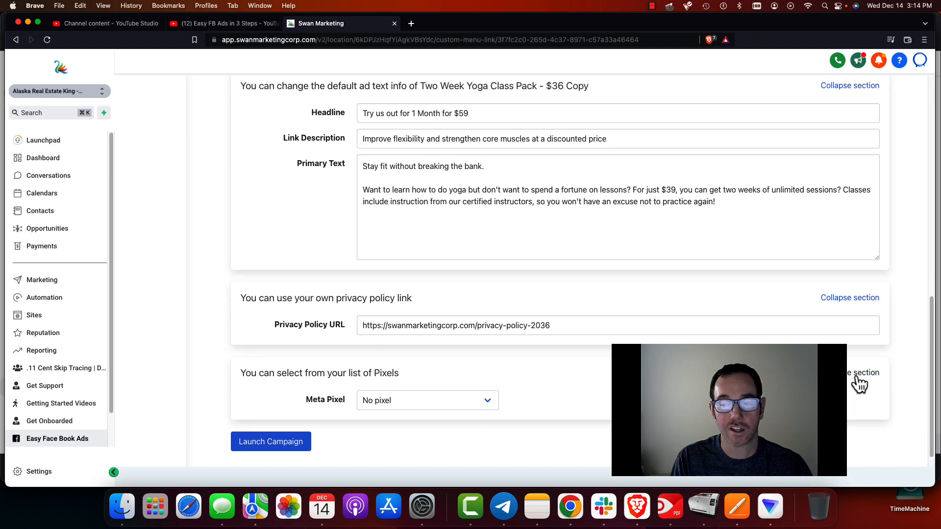
pyautogui.click(427, 400)
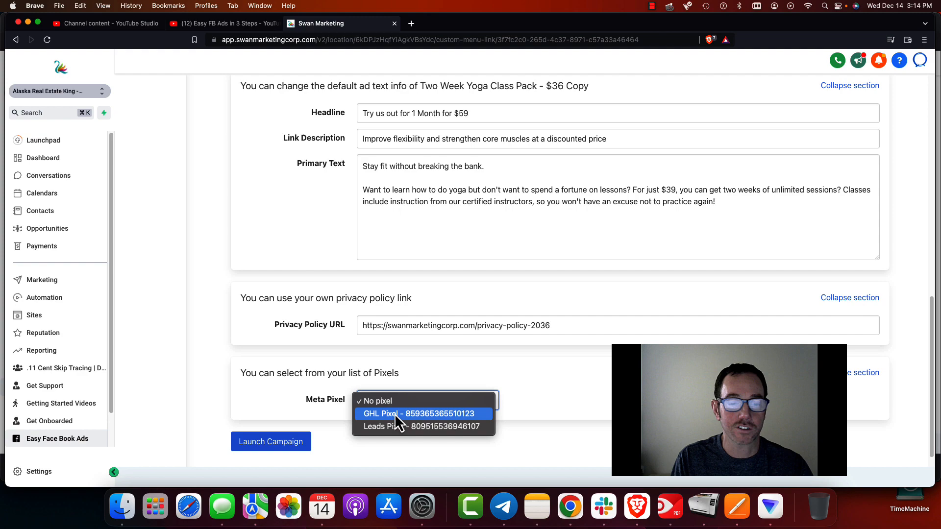
pyautogui.click(417, 413)
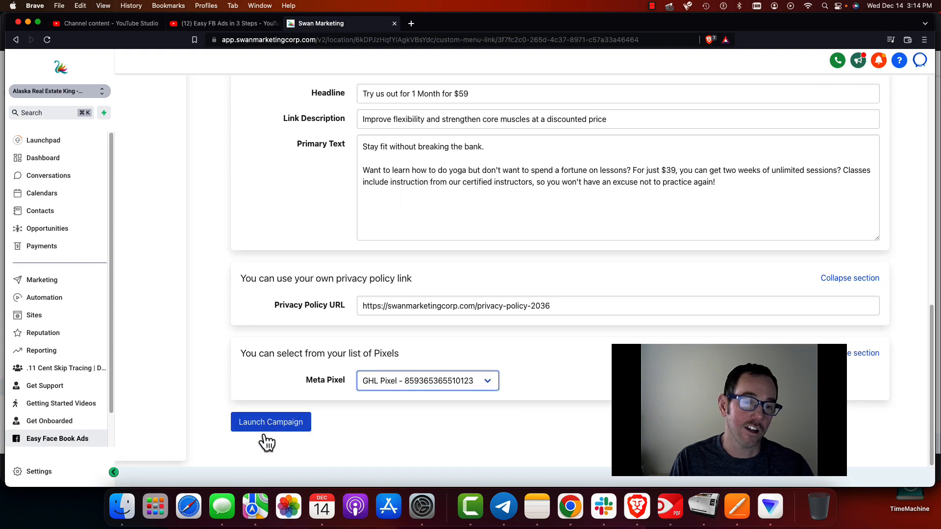
# - Launch the Two Week Yoga lead-form campaign
pyautogui.scroll(-3)
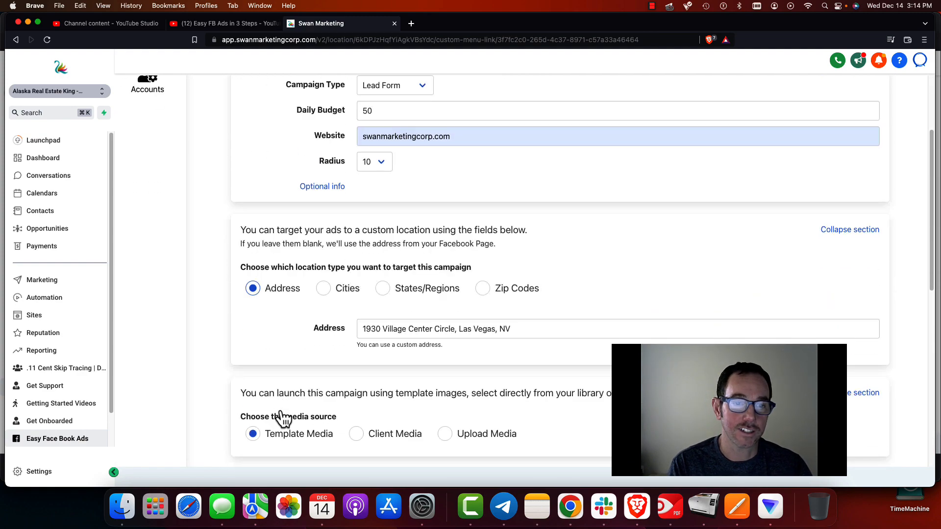
pyautogui.scroll(-3)
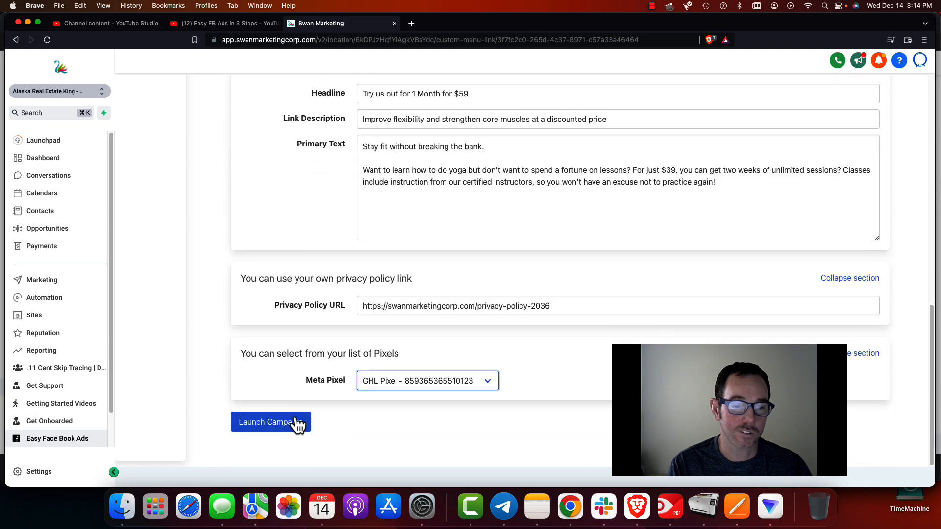
pyautogui.click(270, 422)
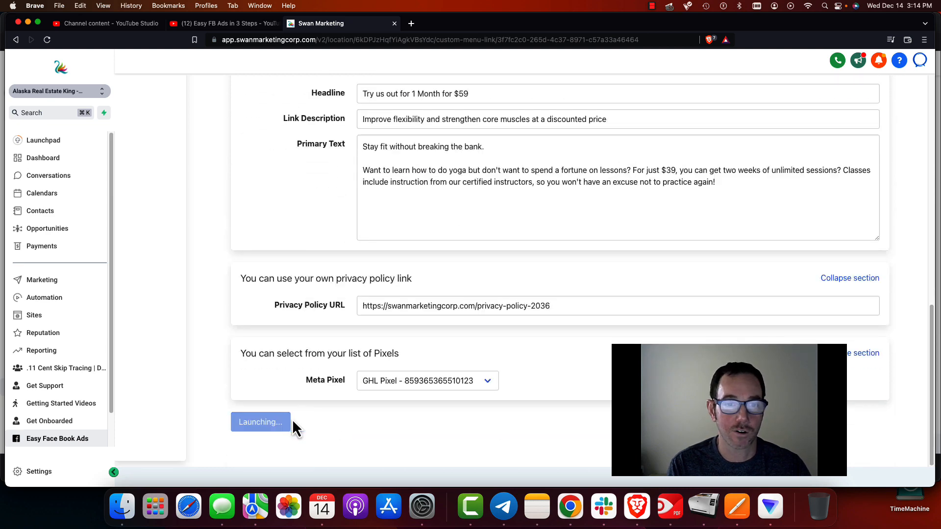
# - Wait until the Two Week Yoga campaign reports 'Campaign was created successfully'
pyautogui.click(260, 422)
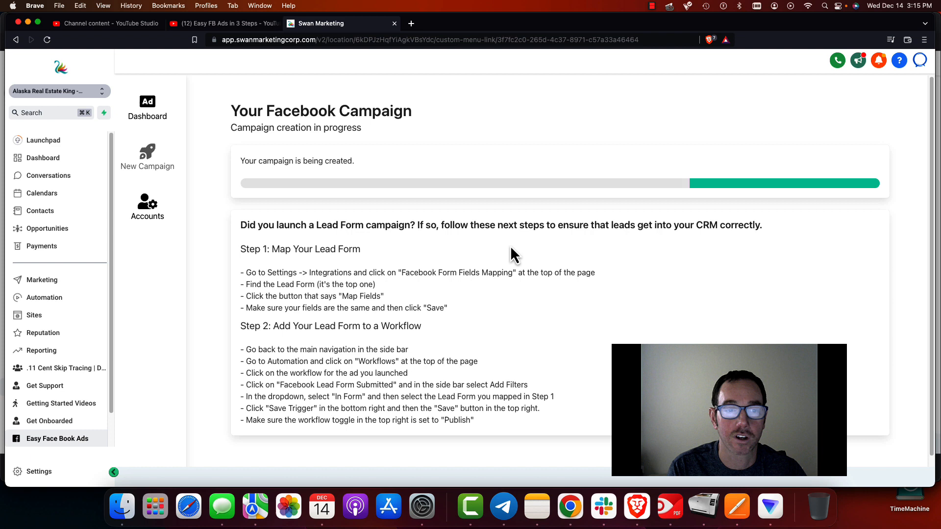
pyautogui.moveTo(599, 165)
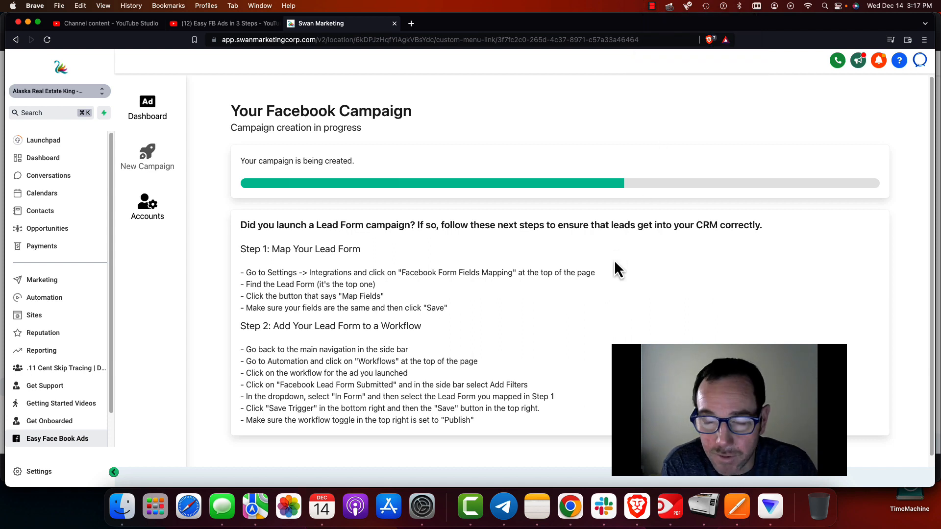
pyautogui.moveTo(317, 243)
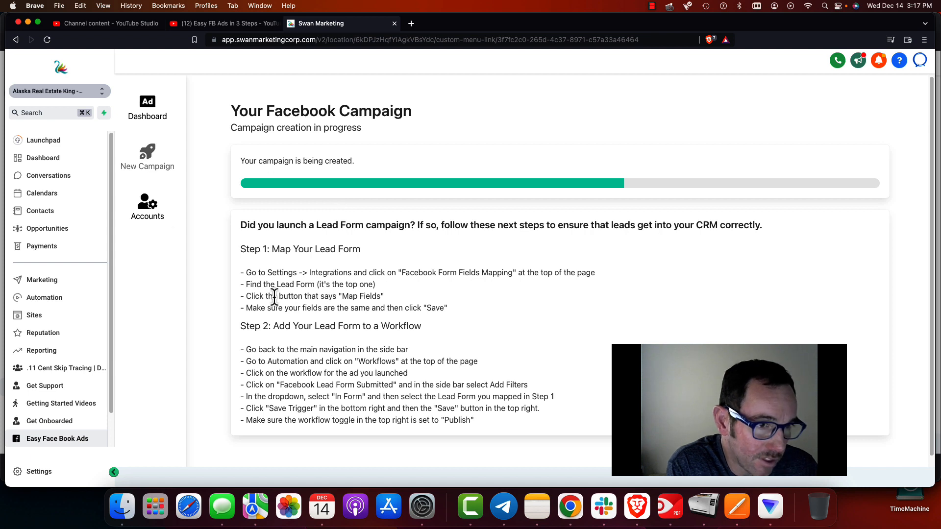
pyautogui.moveTo(59, 261)
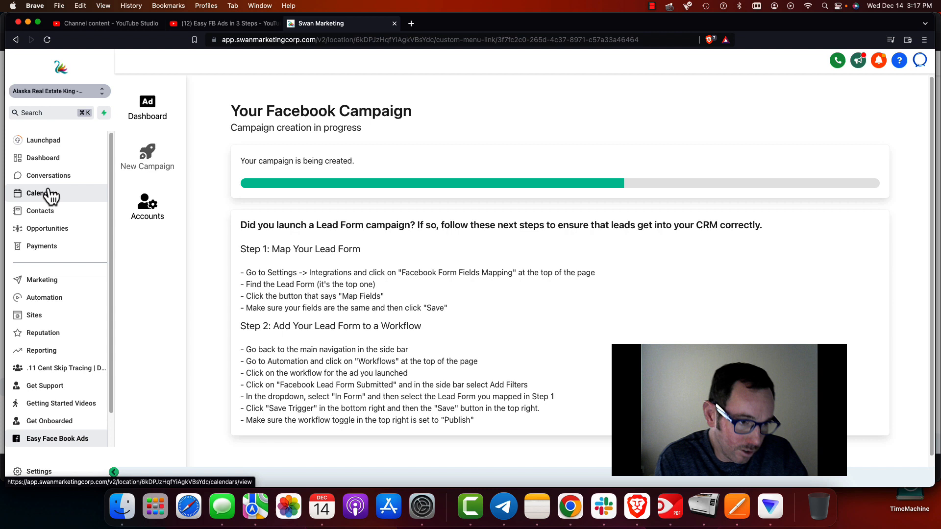
pyautogui.moveTo(35, 315)
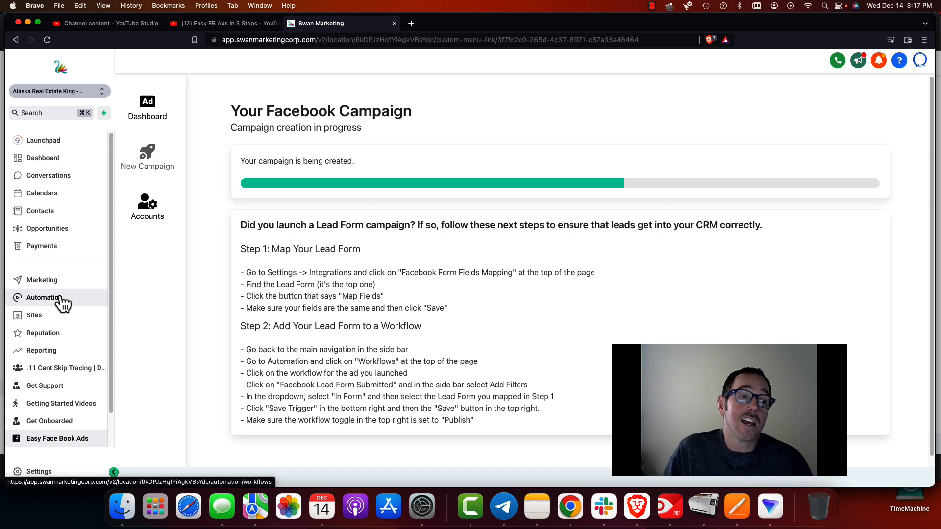
pyautogui.moveTo(64, 280)
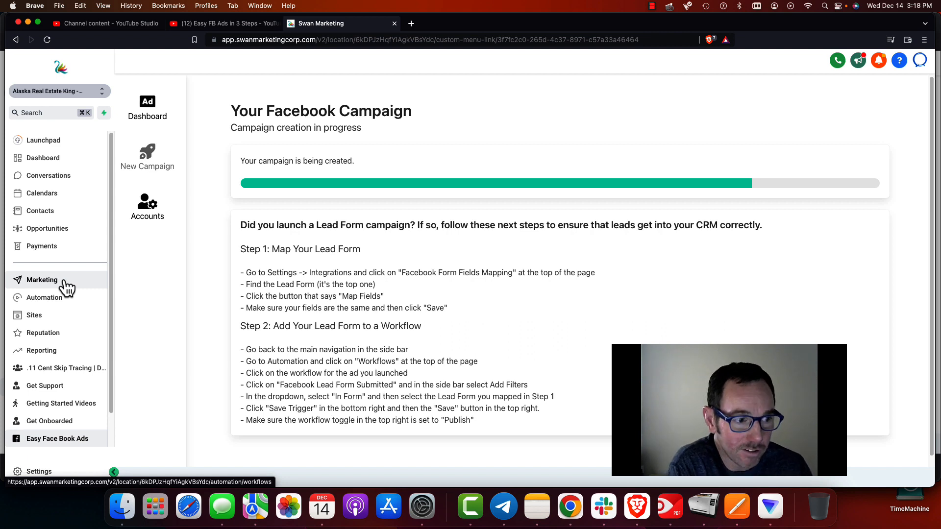
pyautogui.moveTo(66, 287)
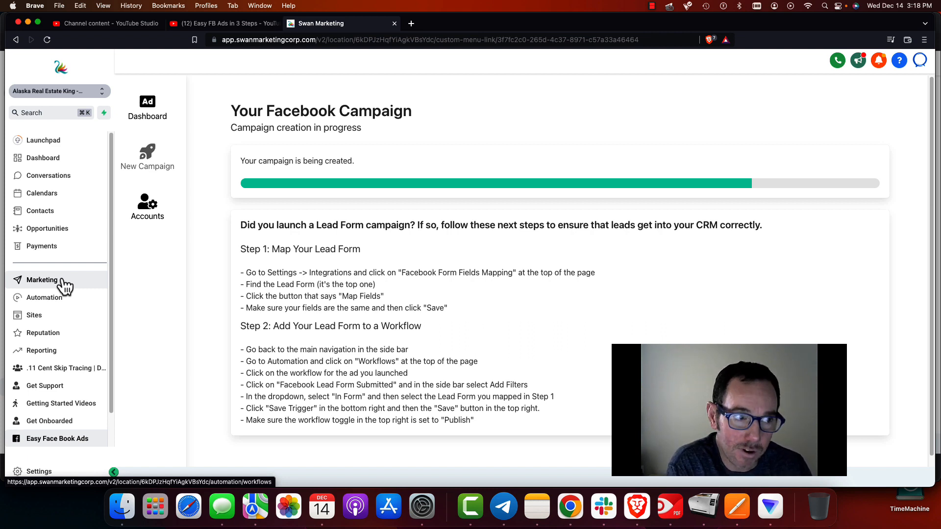
pyautogui.moveTo(402, 254)
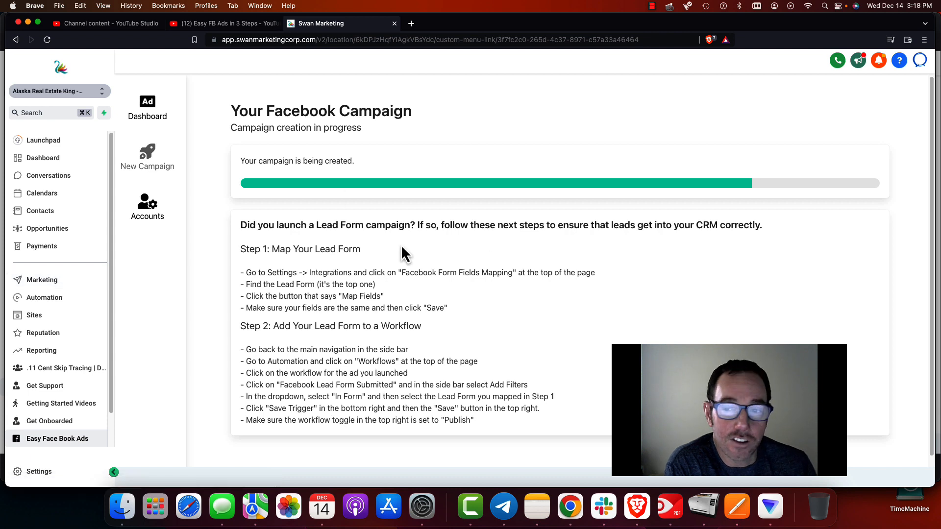
pyautogui.moveTo(53, 216)
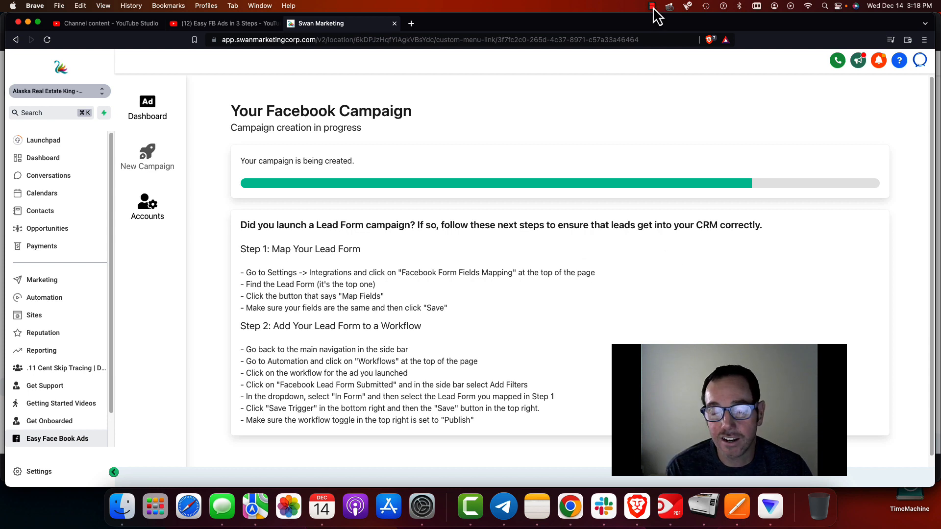
pyautogui.click(652, 6)
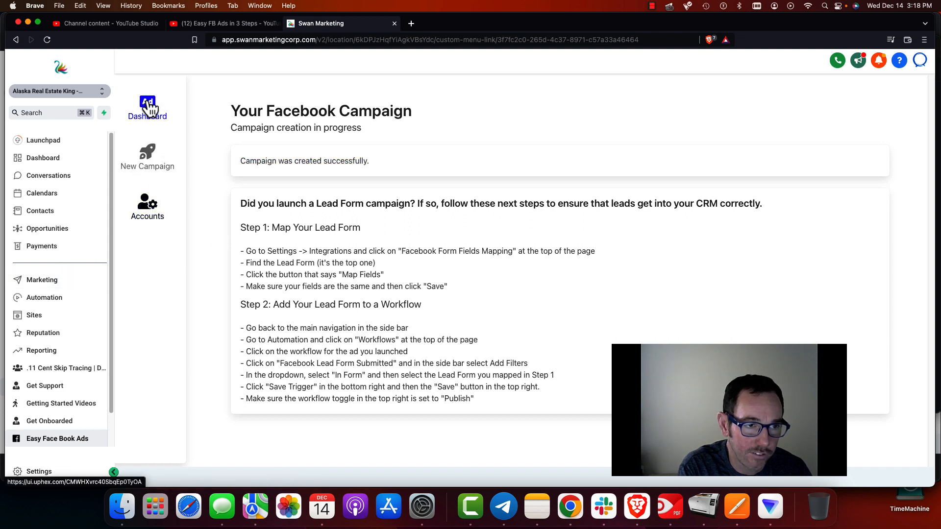
# - On the dashboard, try a $75 daily budget, then cancel to keep $50.00
pyautogui.click(147, 106)
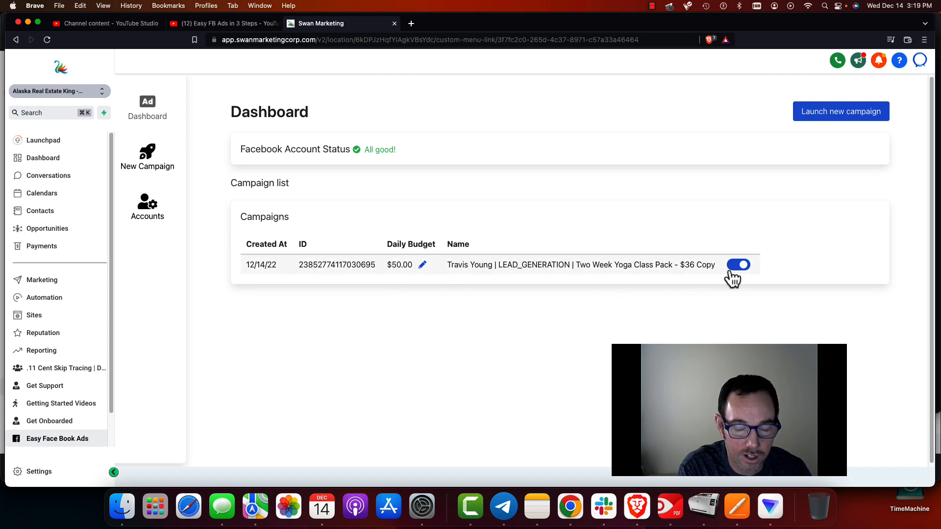
pyautogui.moveTo(429, 272)
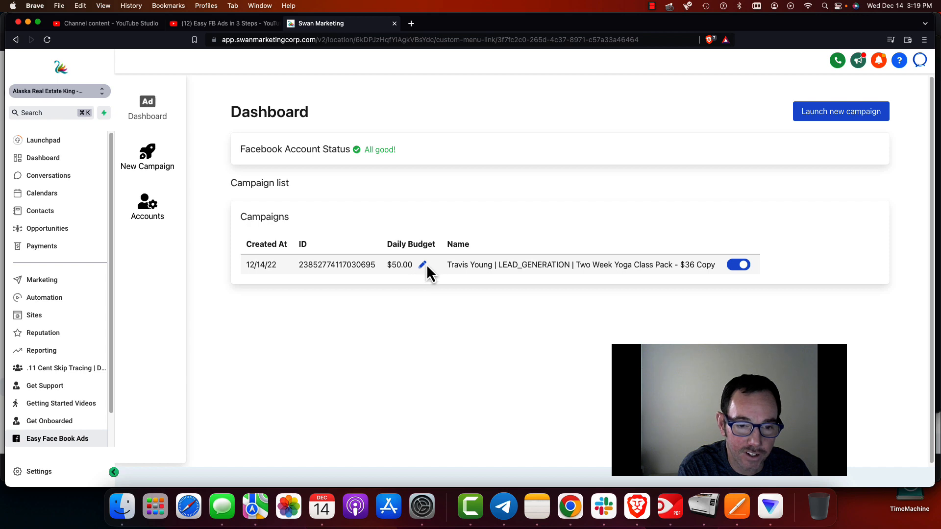
pyautogui.click(422, 264)
pyautogui.write('50.05')
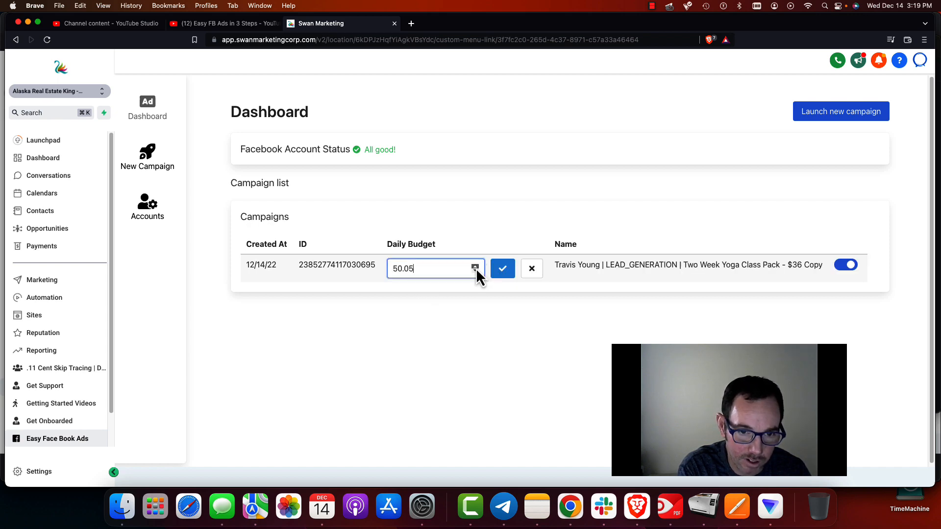
pyautogui.click(476, 265)
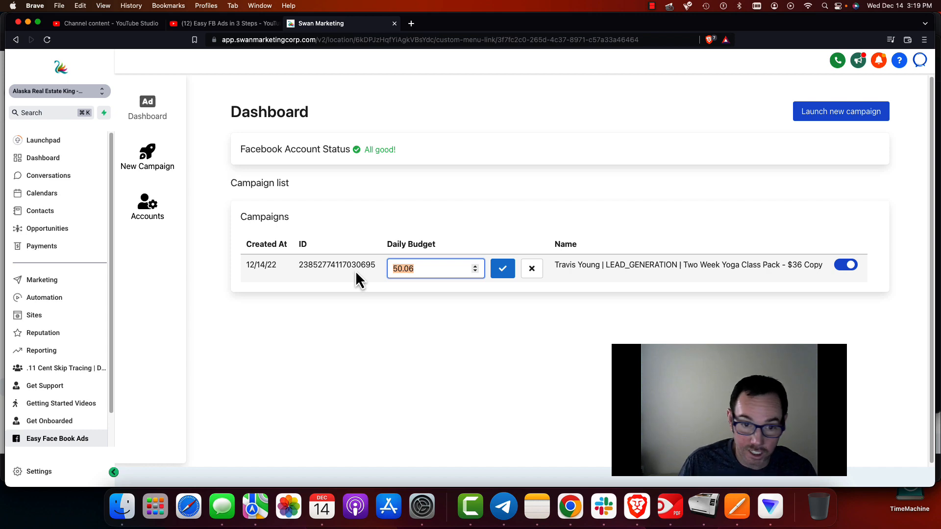
pyautogui.write('75')
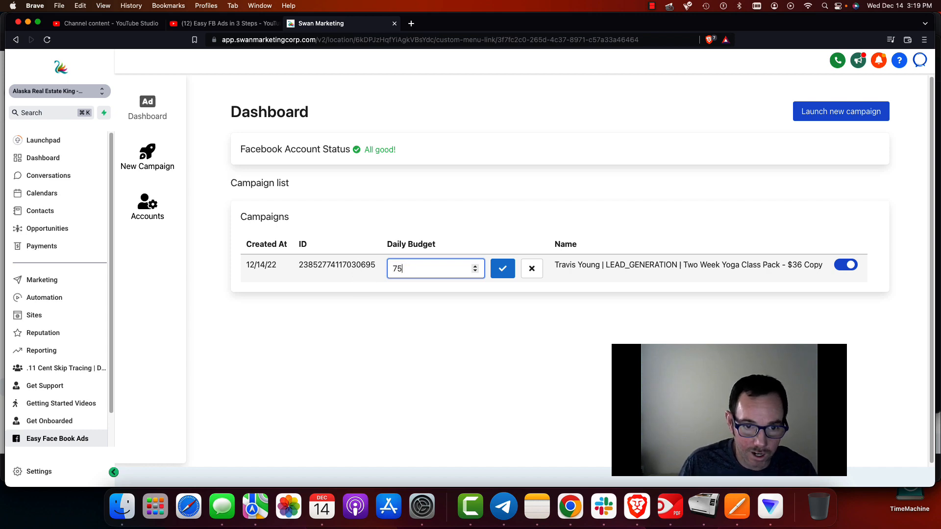
pyautogui.click(502, 268)
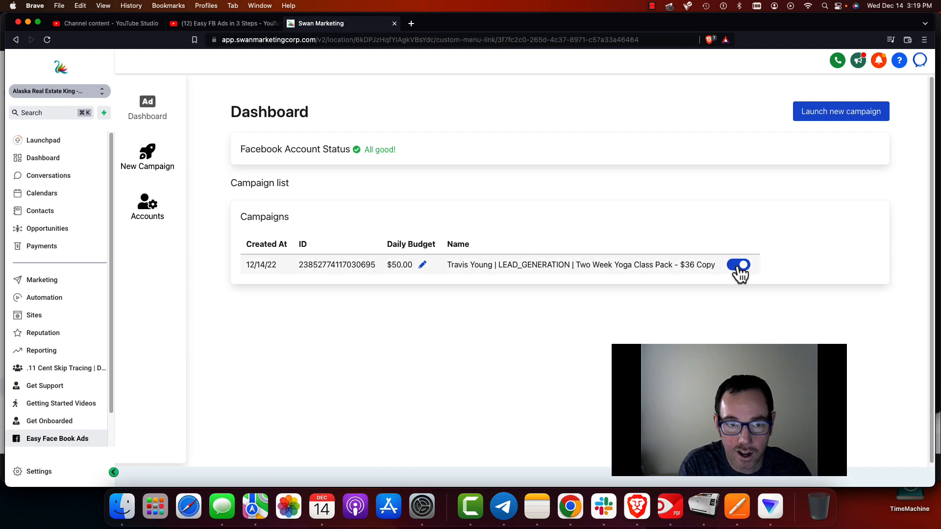
pyautogui.moveTo(739, 265)
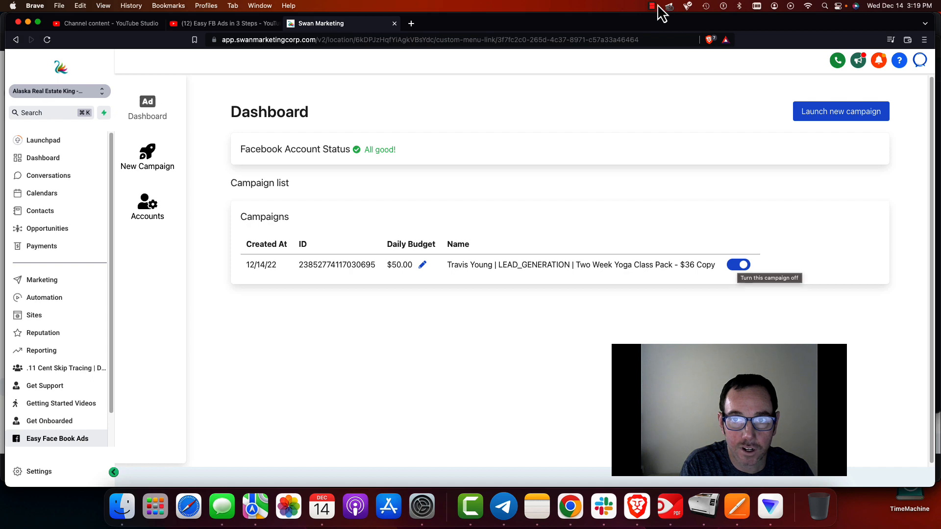
pyautogui.click(651, 6)
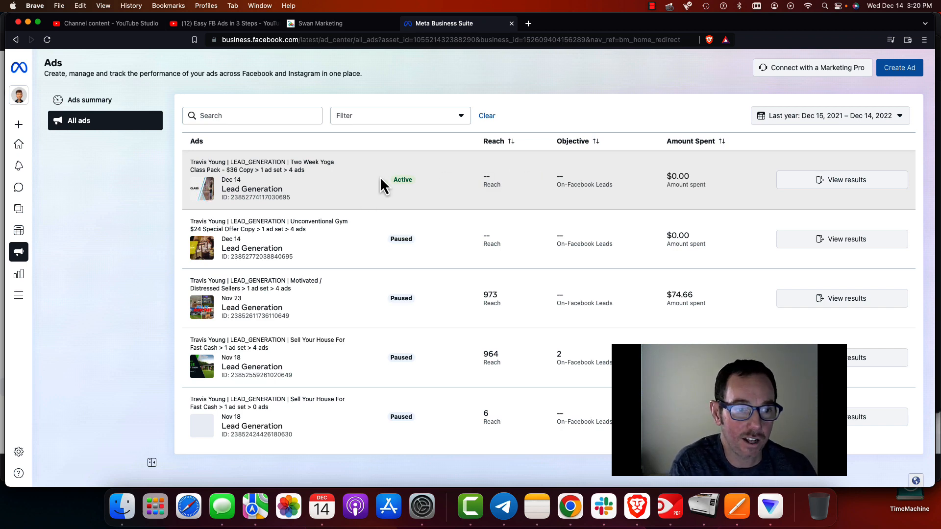
pyautogui.moveTo(211, 189)
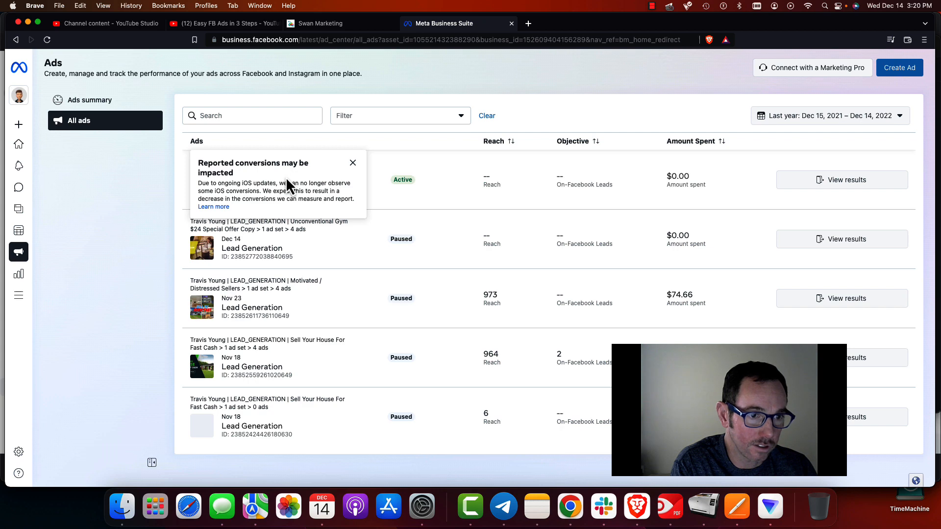
# - Dismiss the iOS conversions notice and open the Two Week Yoga campaign in Ads Manager
pyautogui.click(353, 162)
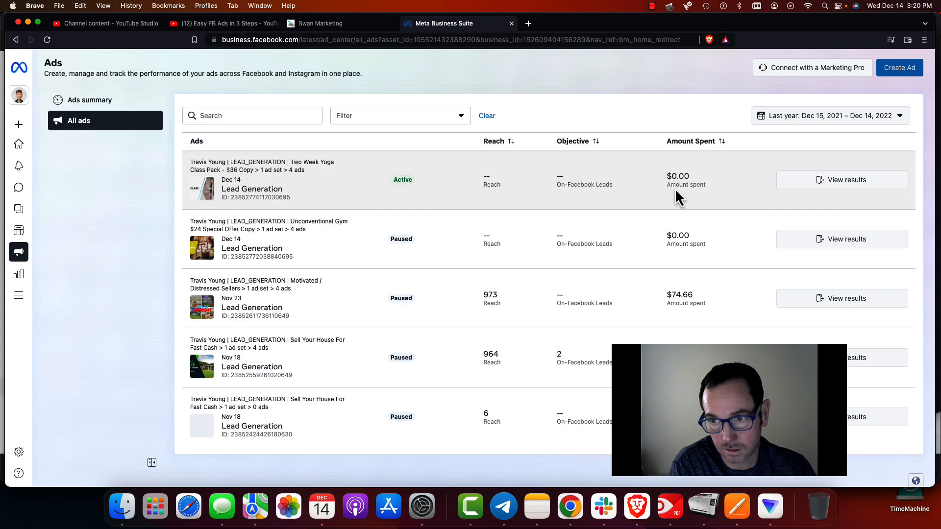
pyautogui.click(841, 180)
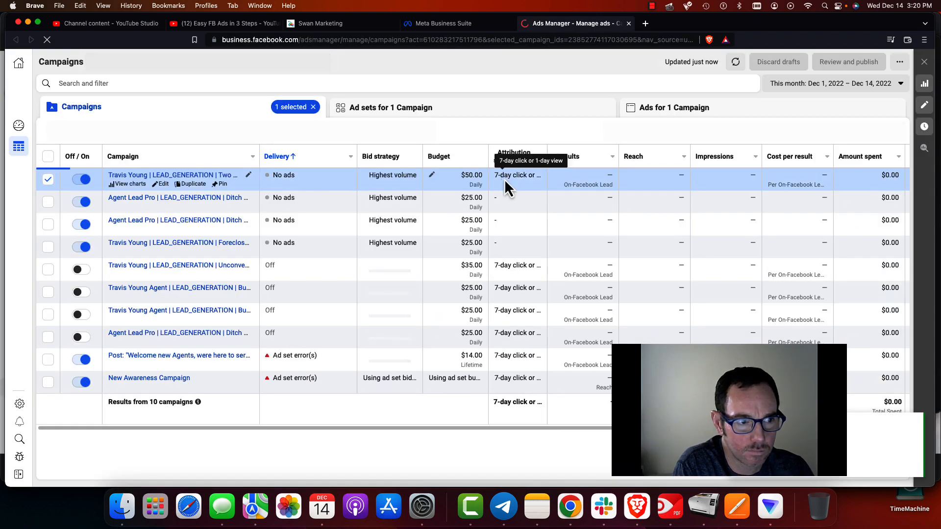
# - Show the campaign's ads, listing Ad 1 through Ad 4 as on and processing
pyautogui.click(674, 107)
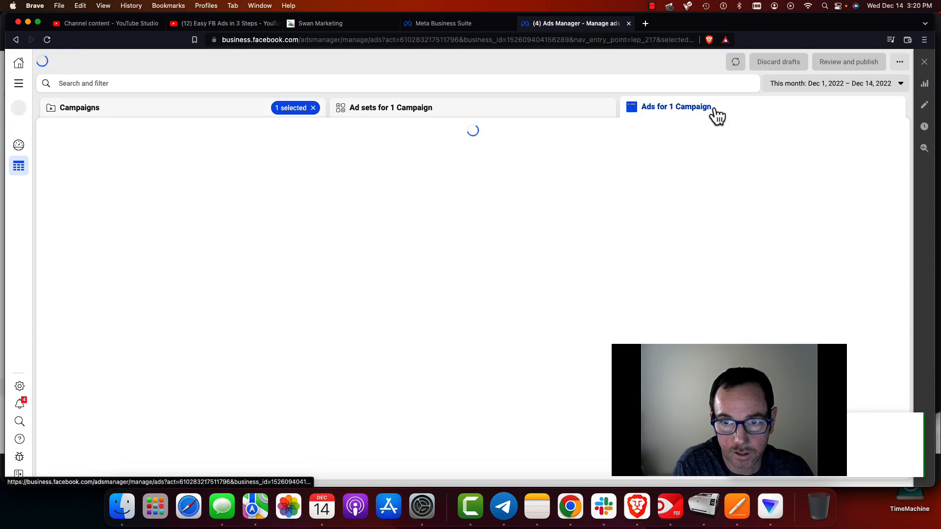
pyautogui.click(676, 106)
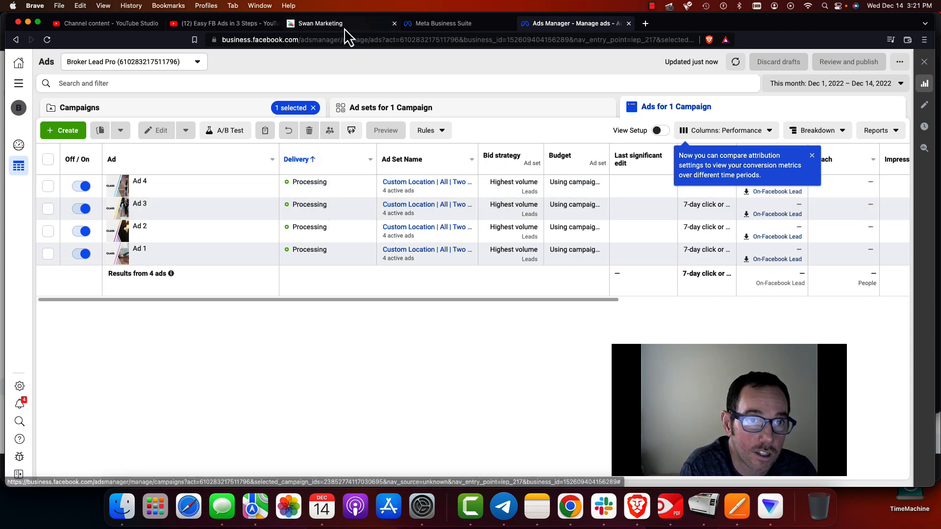
# - Return to the Swan Marketing dashboard showing Two Week Yoga Class Pack on at $50 daily
pyautogui.click(321, 23)
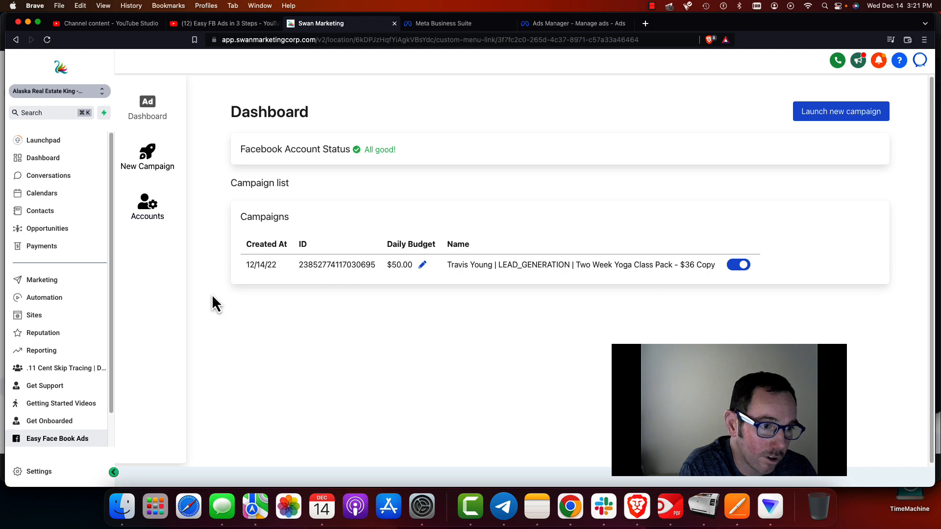
pyautogui.moveTo(240, 345)
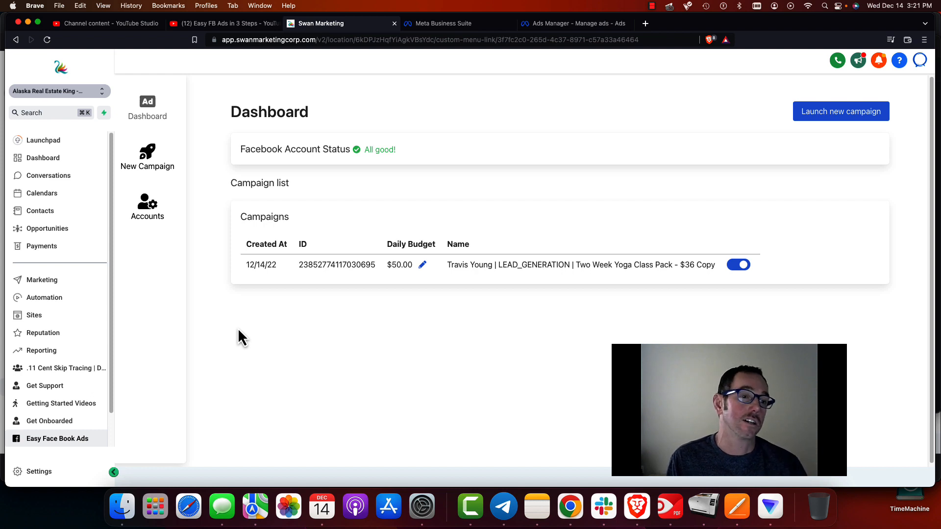
pyautogui.moveTo(333, 265)
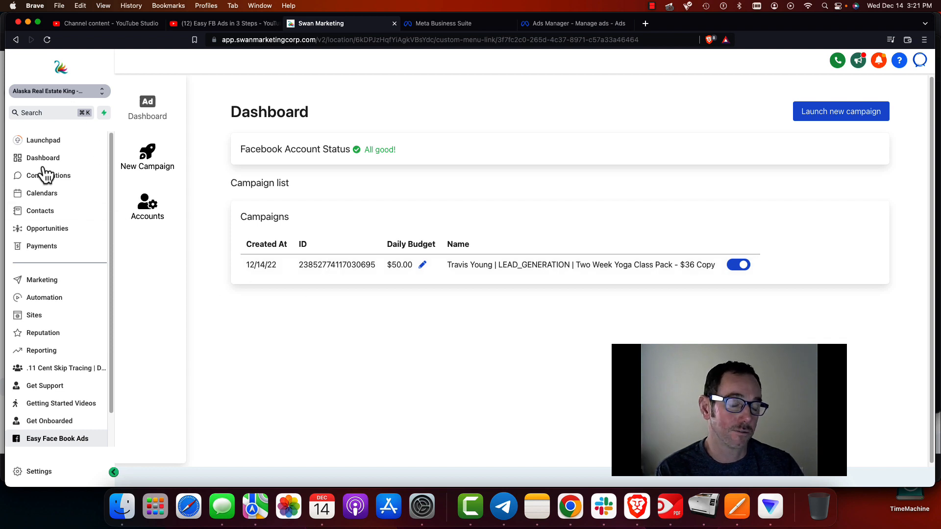
pyautogui.moveTo(48, 232)
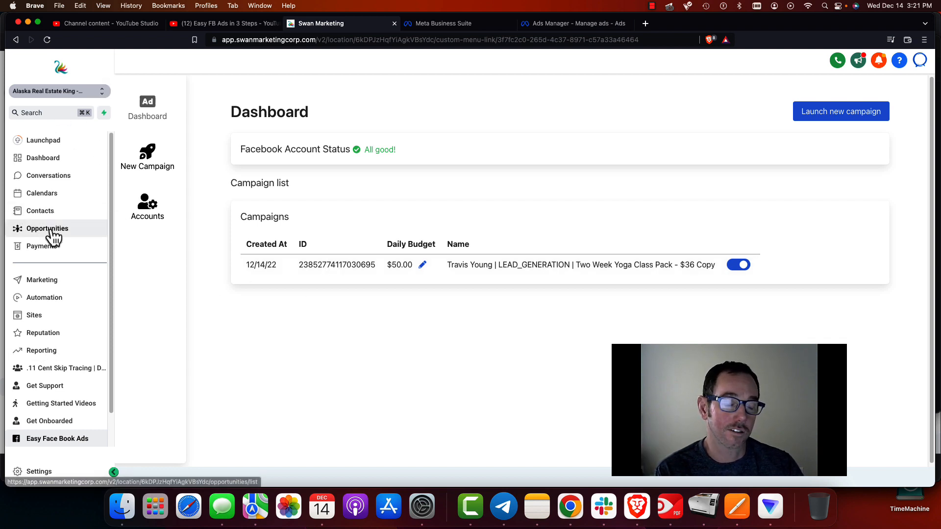